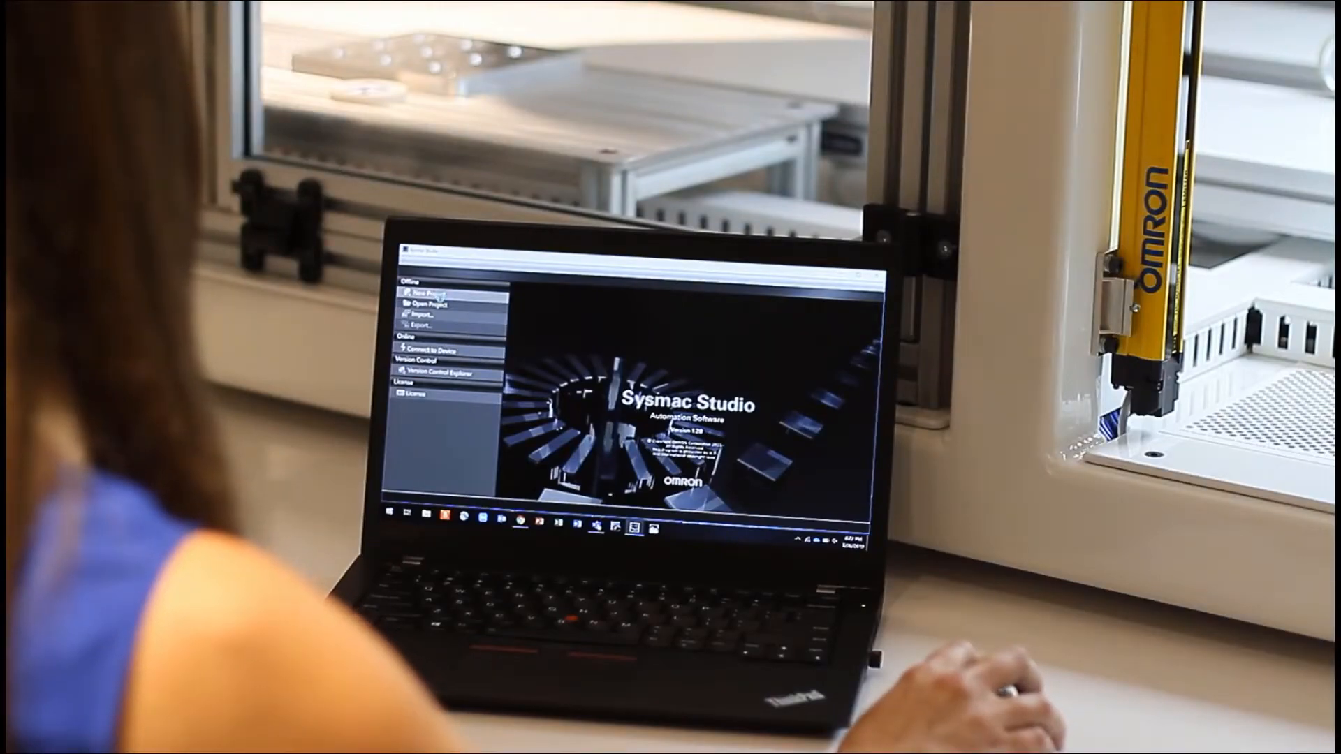
# - Create a standard project 'New Program' for the NX102 controller
pyautogui.click(848, 327)
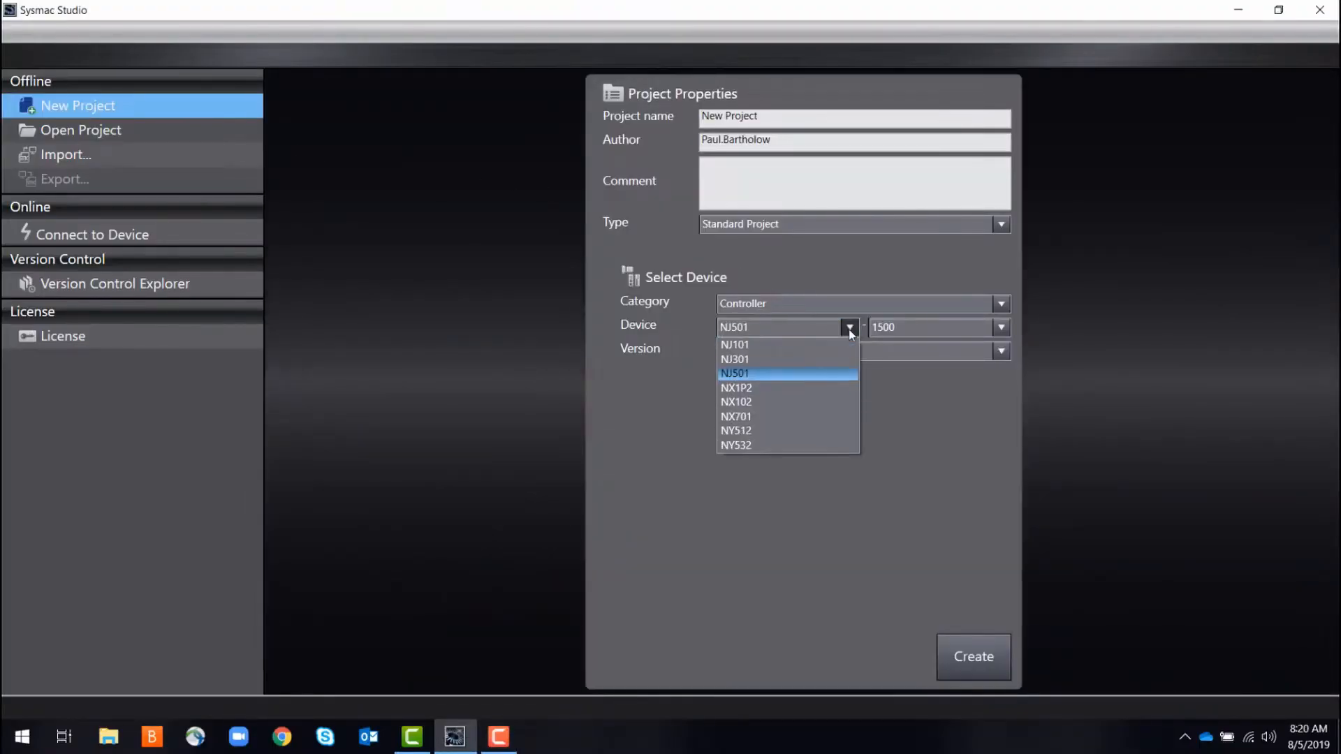
pyautogui.moveTo(736, 402)
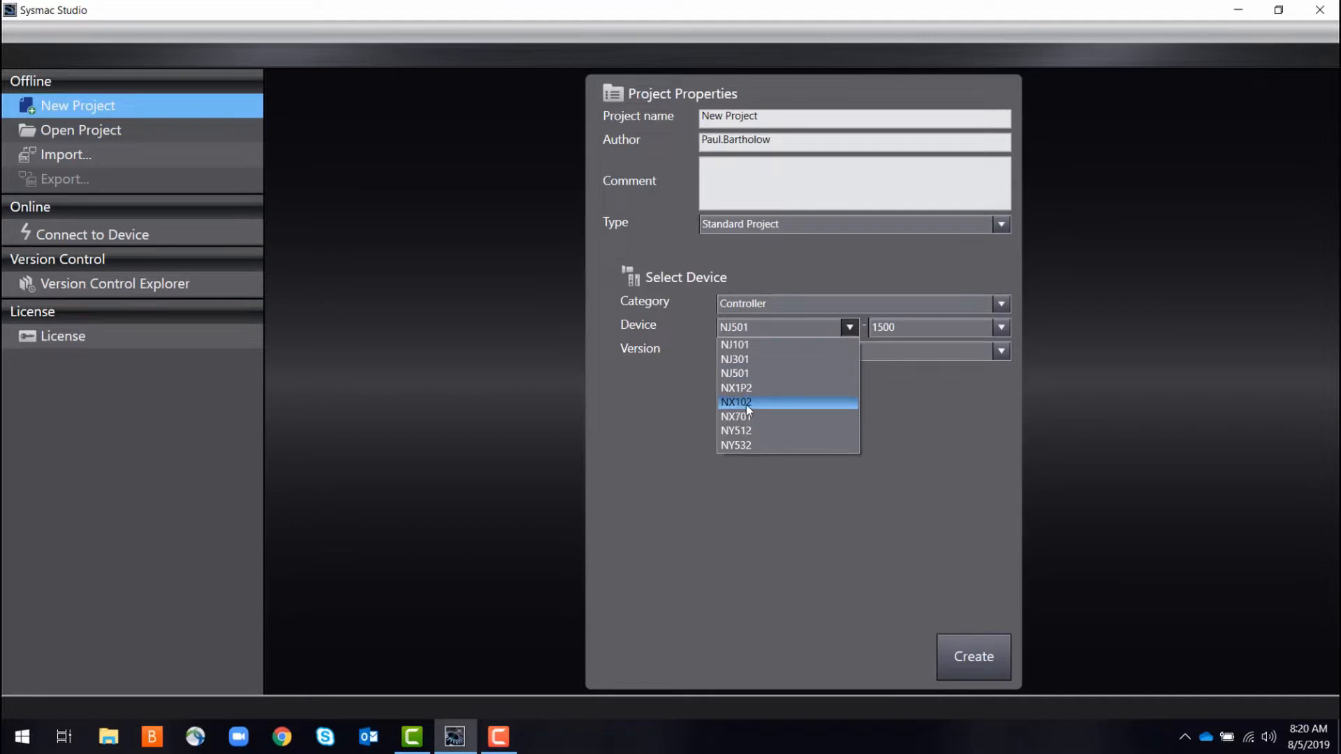
pyautogui.click(737, 402)
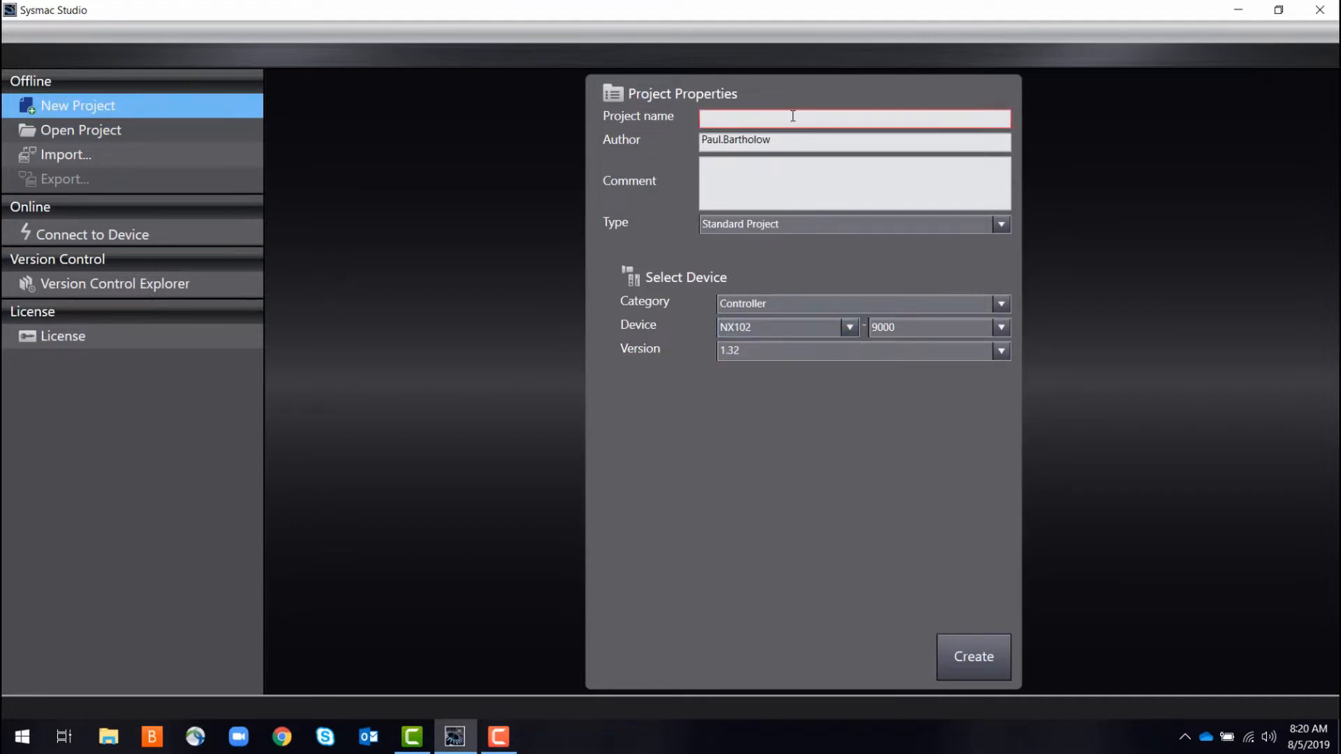
pyautogui.write('New Pro')
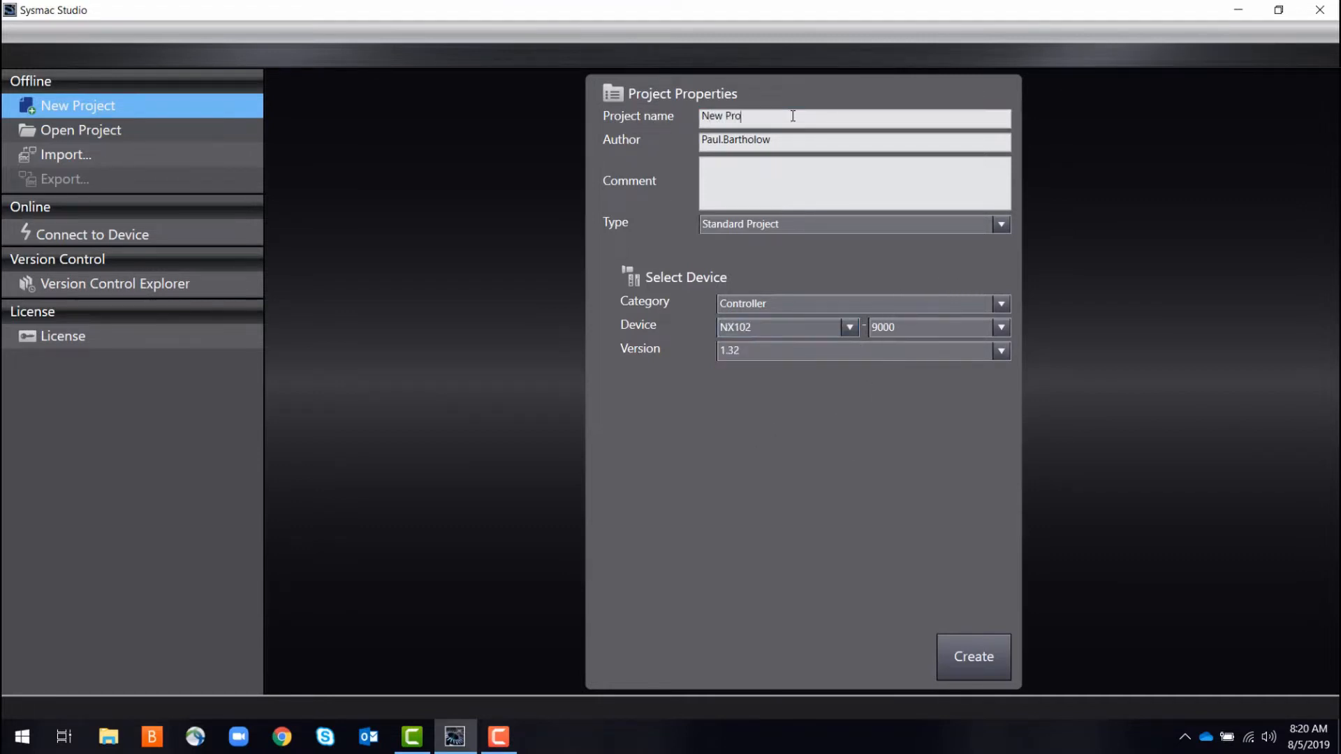
pyautogui.write('gram')
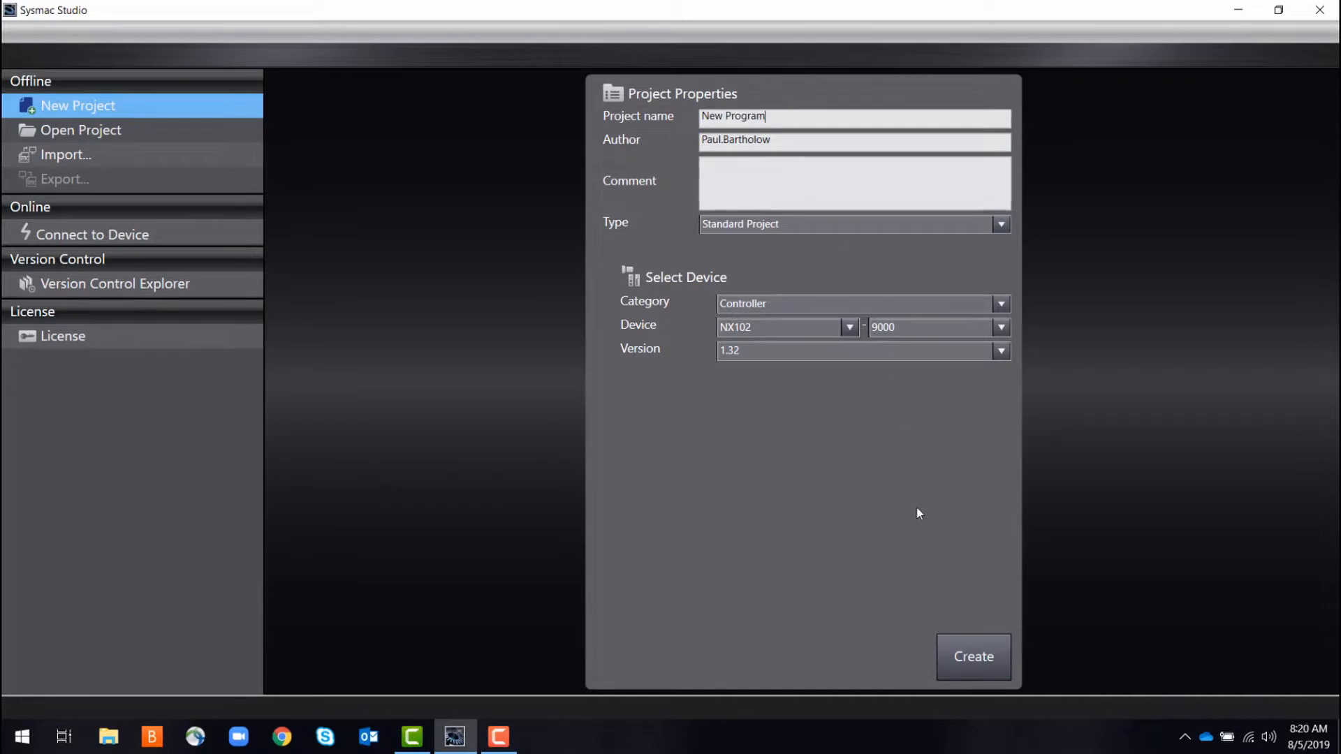
pyautogui.click(974, 657)
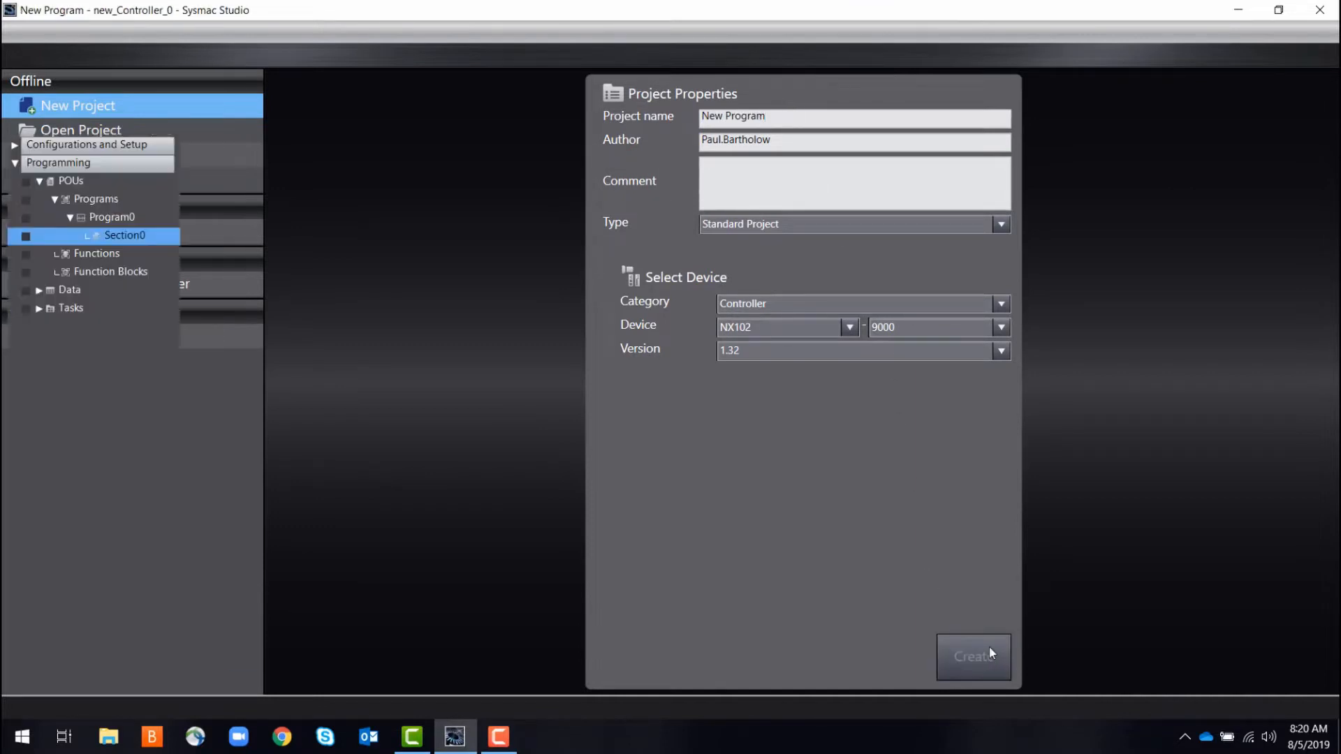
# - Expand Configurations and Setup and select the EtherCAT item
pyautogui.click(974, 657)
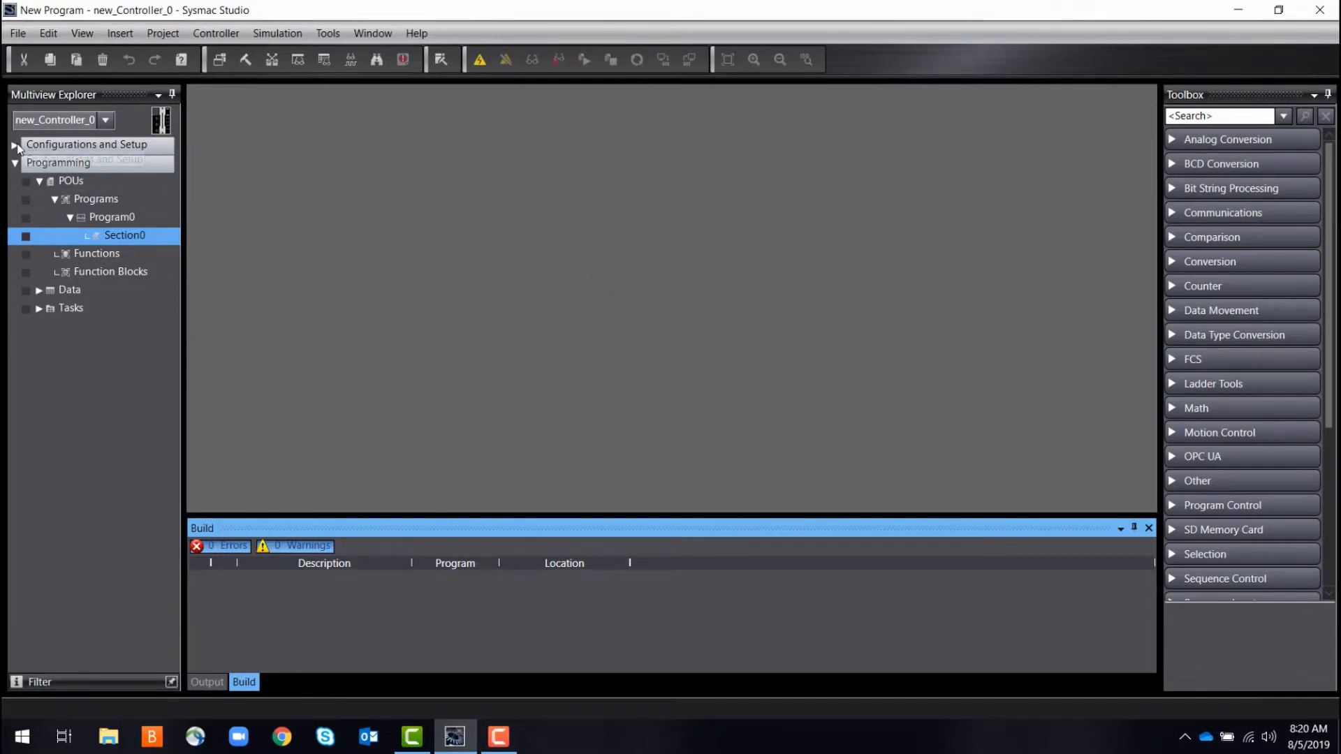
pyautogui.click(15, 143)
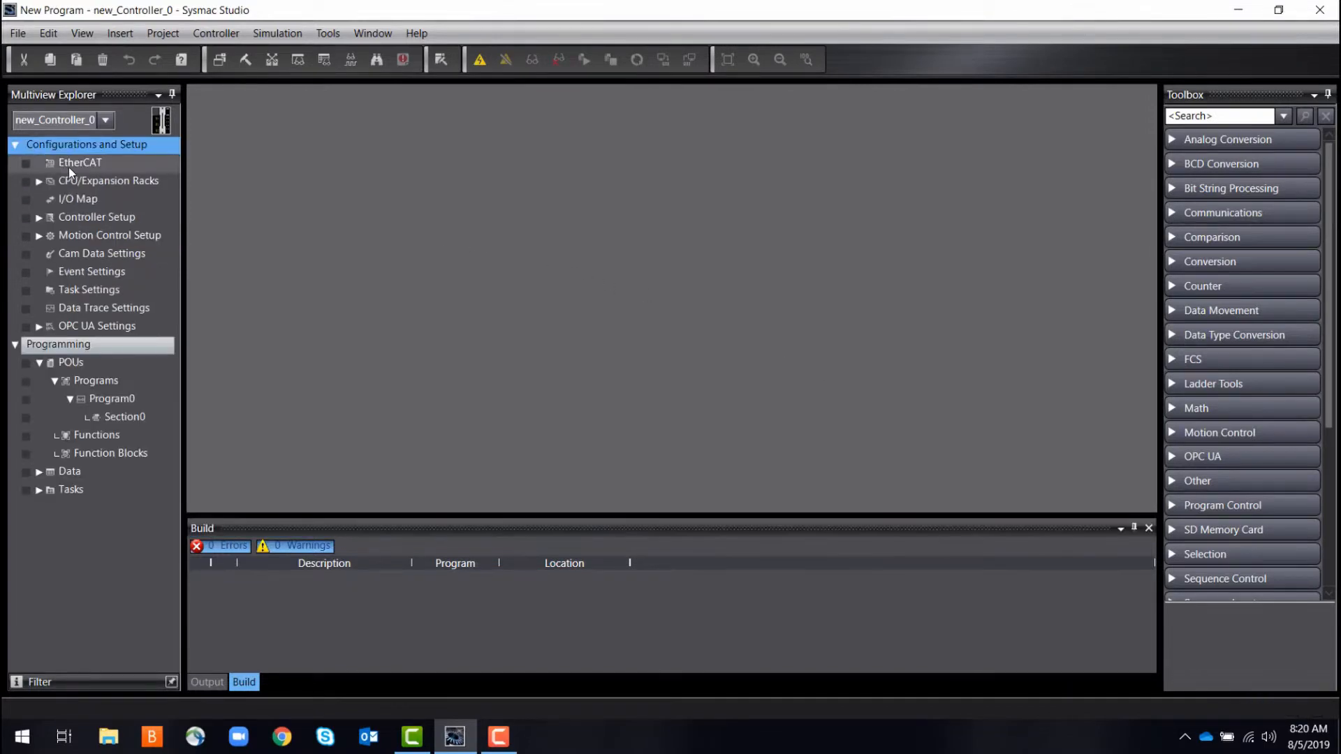
pyautogui.click(80, 162)
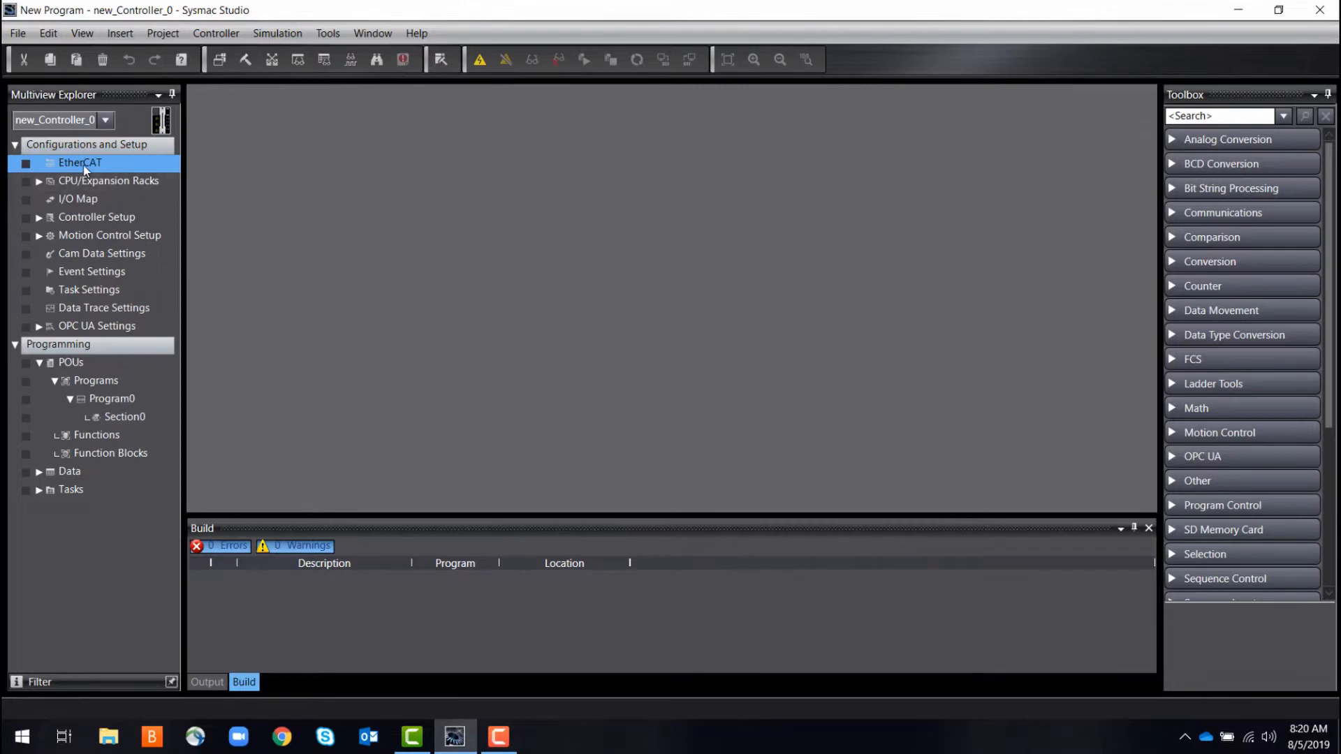
# - Add the NX-ECC203 coupler and R88D-1SAN04H-ECT servo drive as EtherCAT slaves
pyautogui.doubleClick(79, 162)
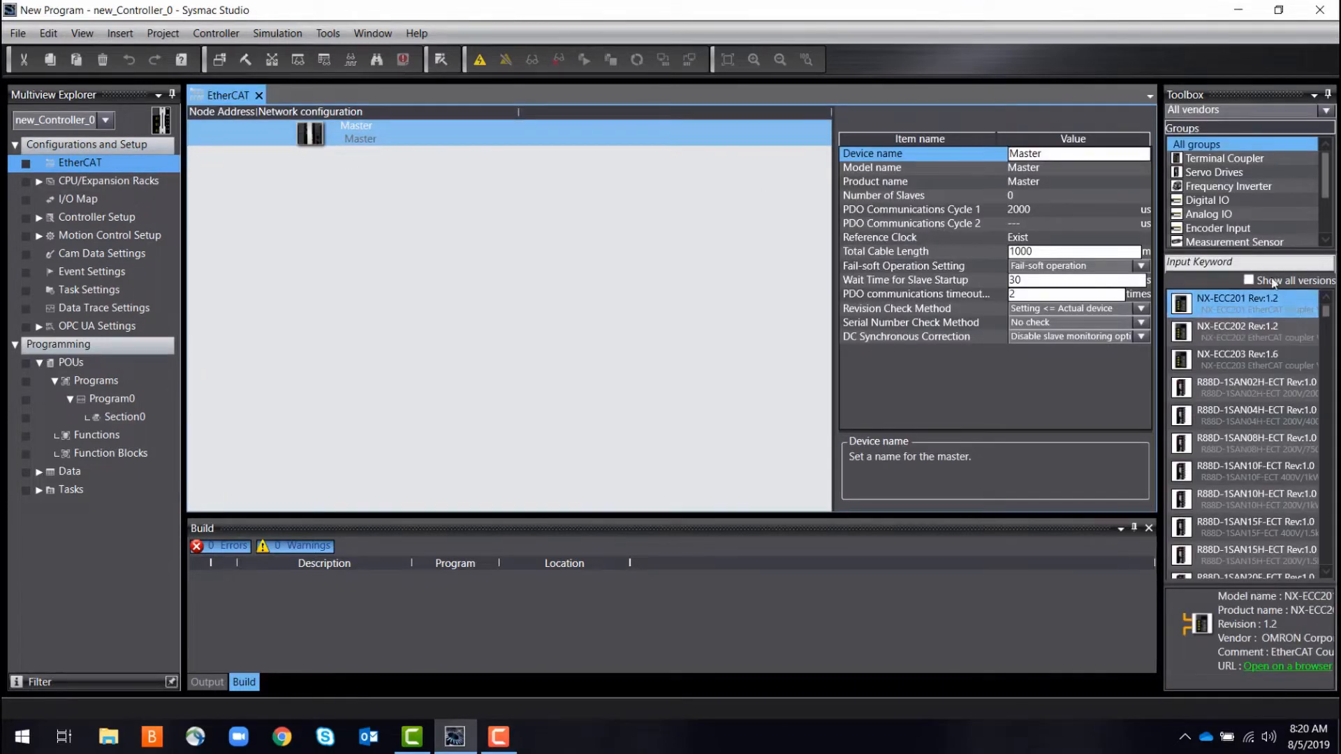
pyautogui.scroll(-3)
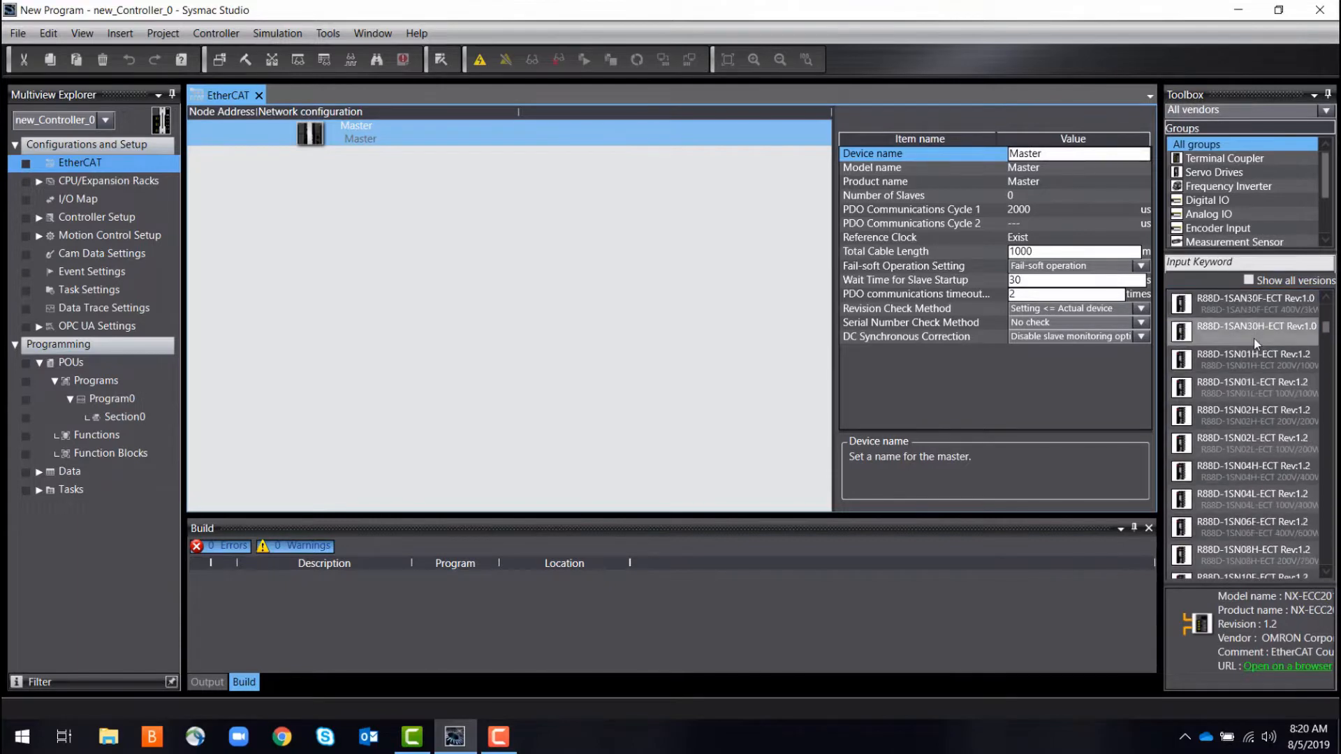
pyautogui.scroll(-3)
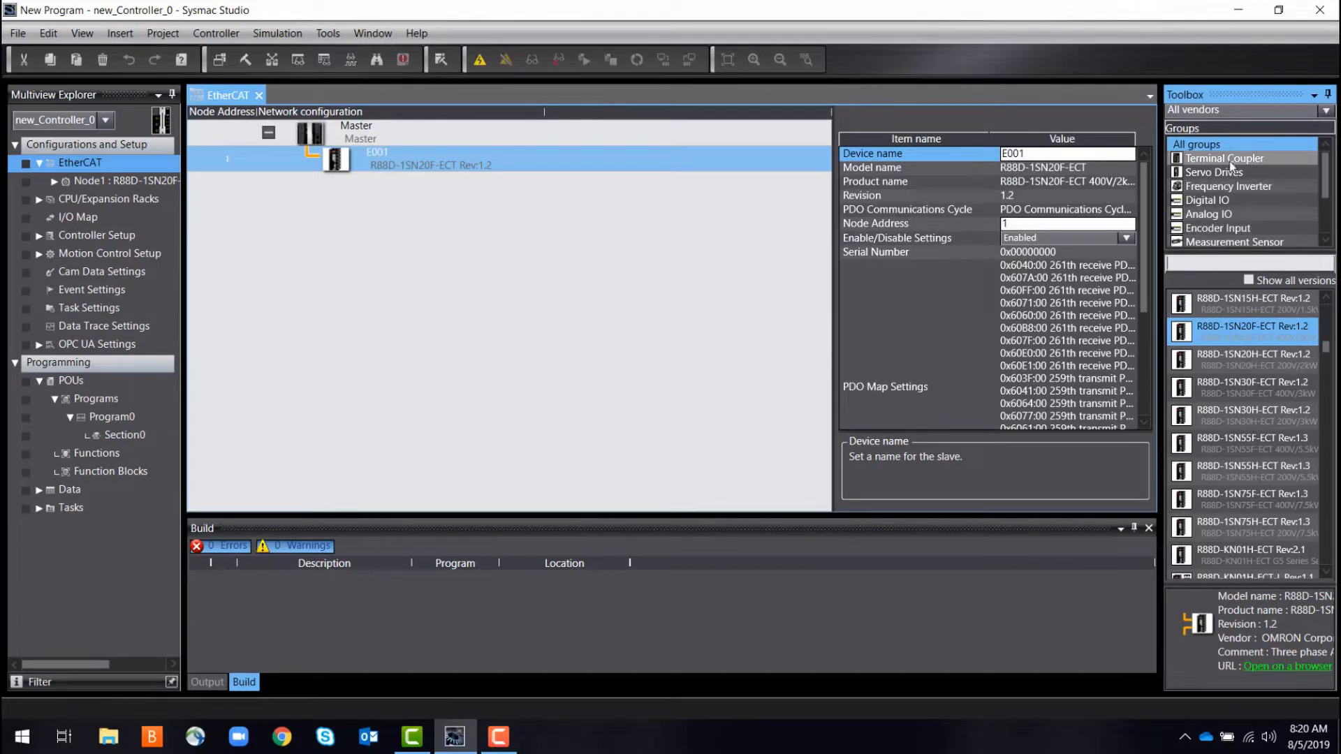
pyautogui.click(1213, 171)
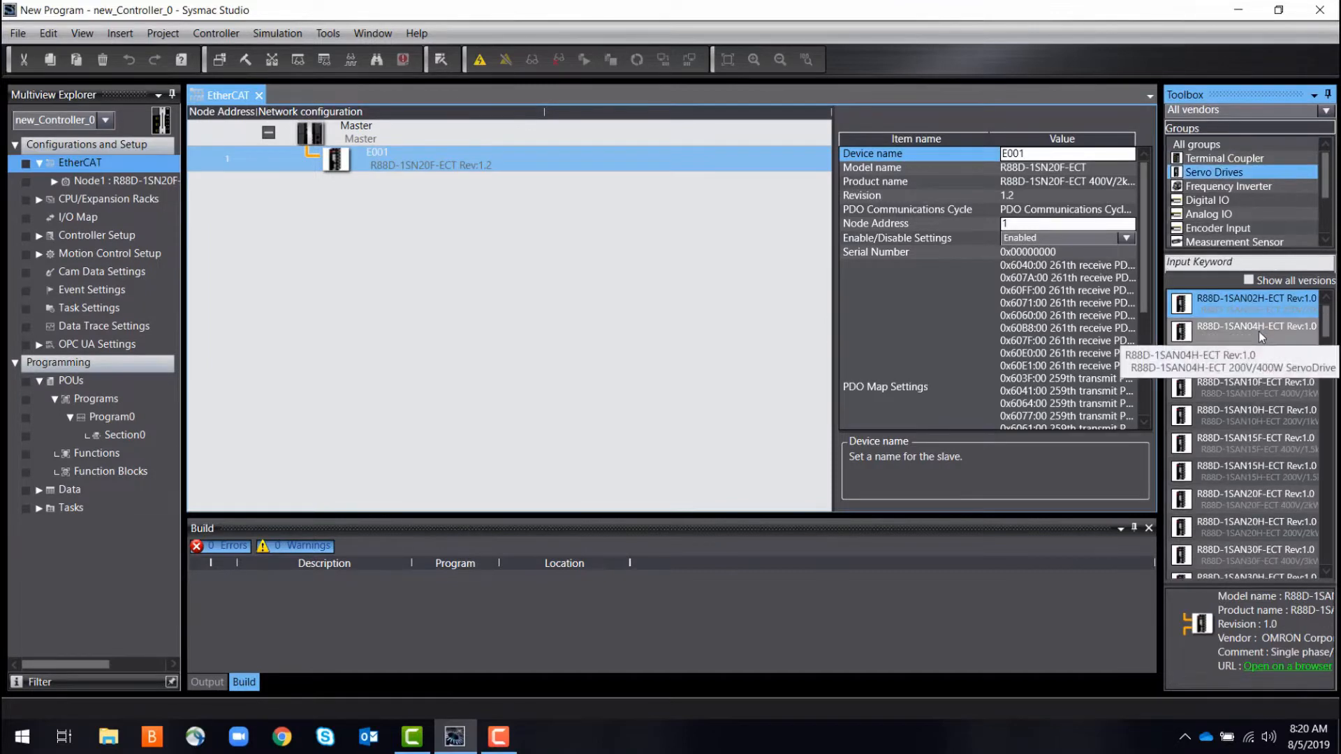
pyautogui.doubleClick(1255, 325)
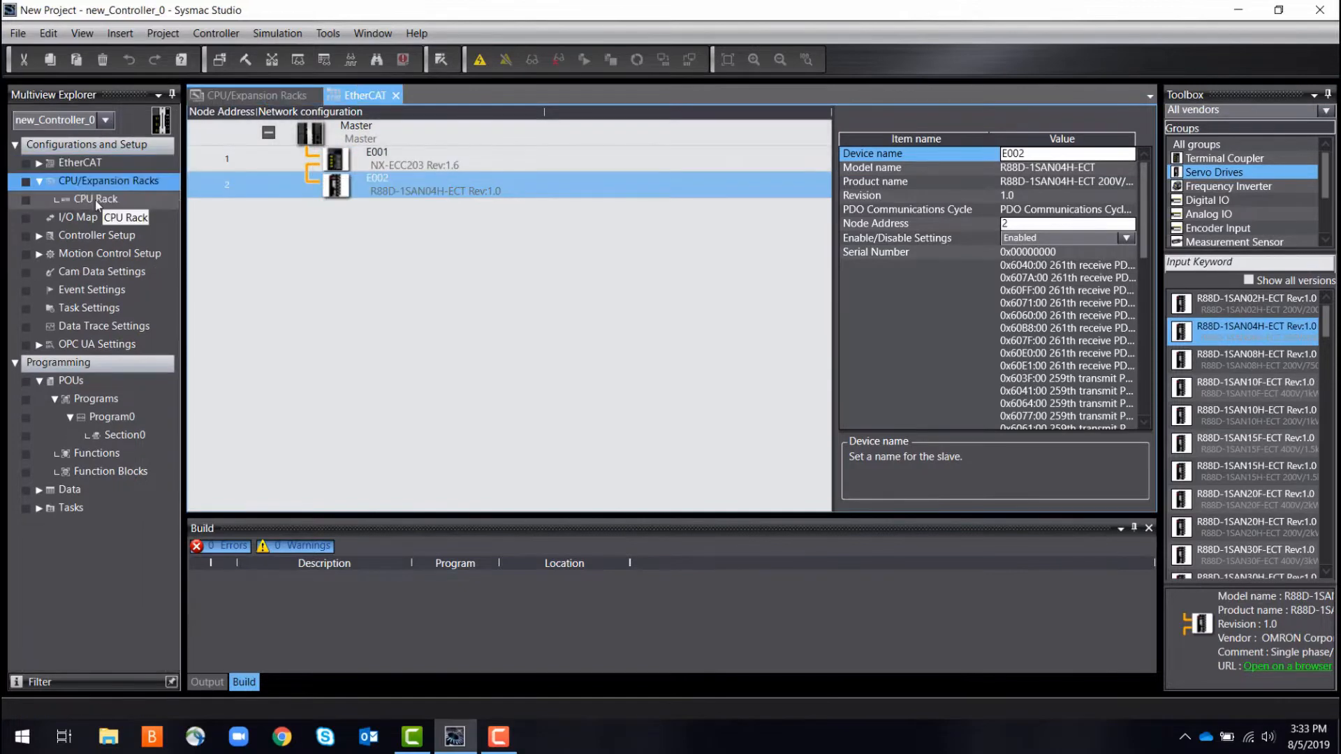
# - Mount NX units such as the NX-MD6121-6 mixed I/O unit on the CPU rack
pyautogui.click(95, 198)
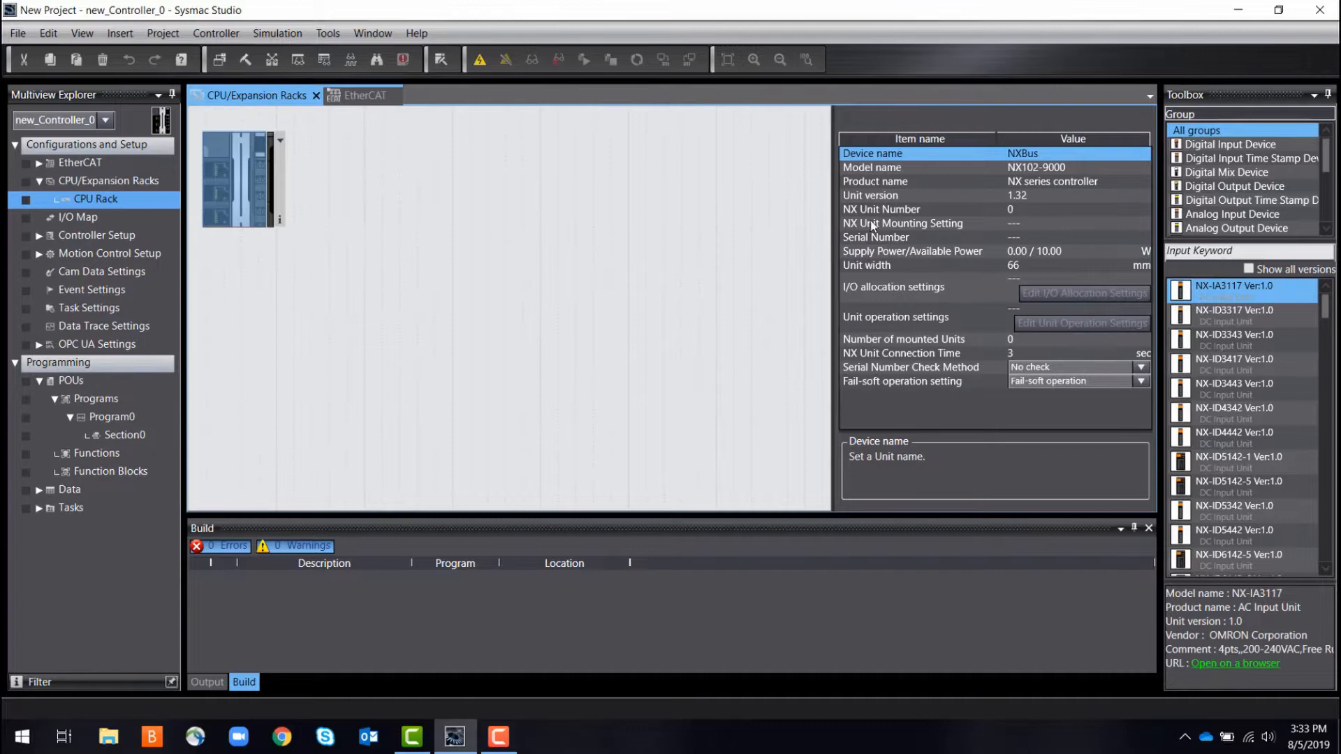
pyautogui.moveTo(1235, 144)
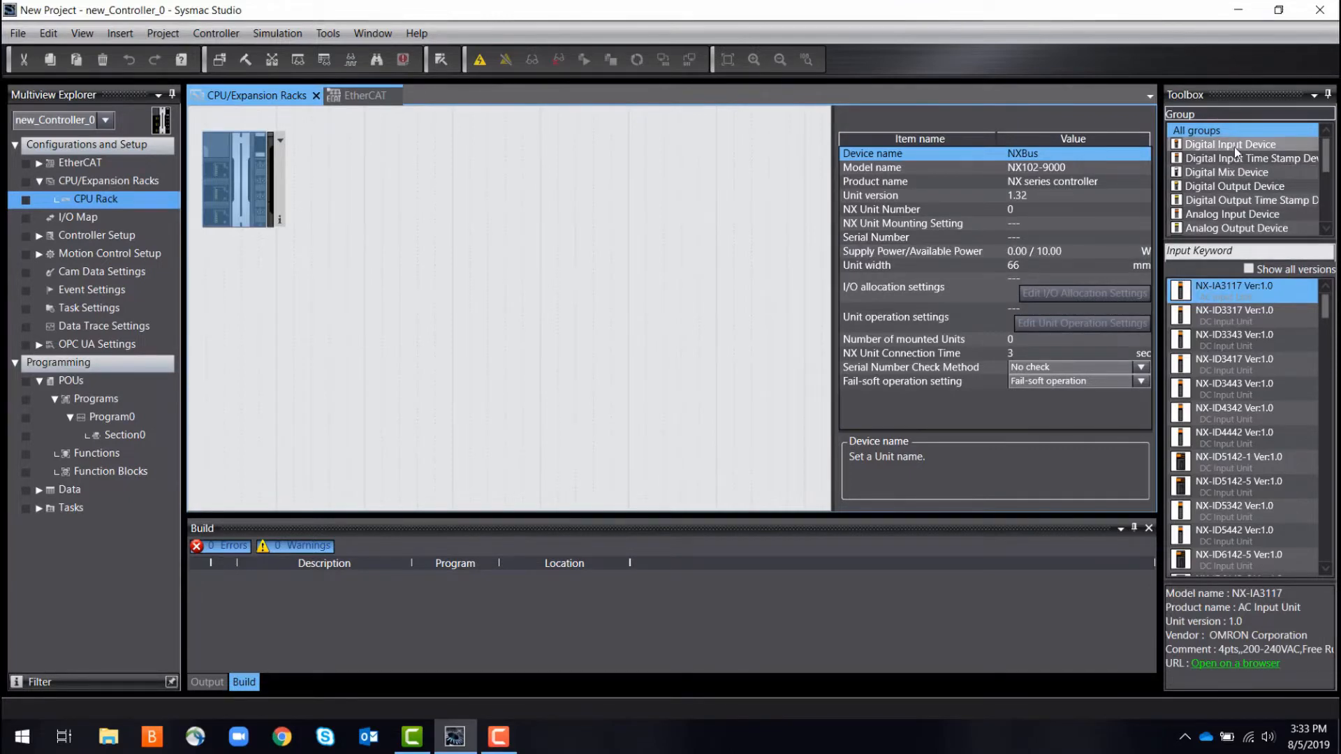
pyautogui.click(1233, 144)
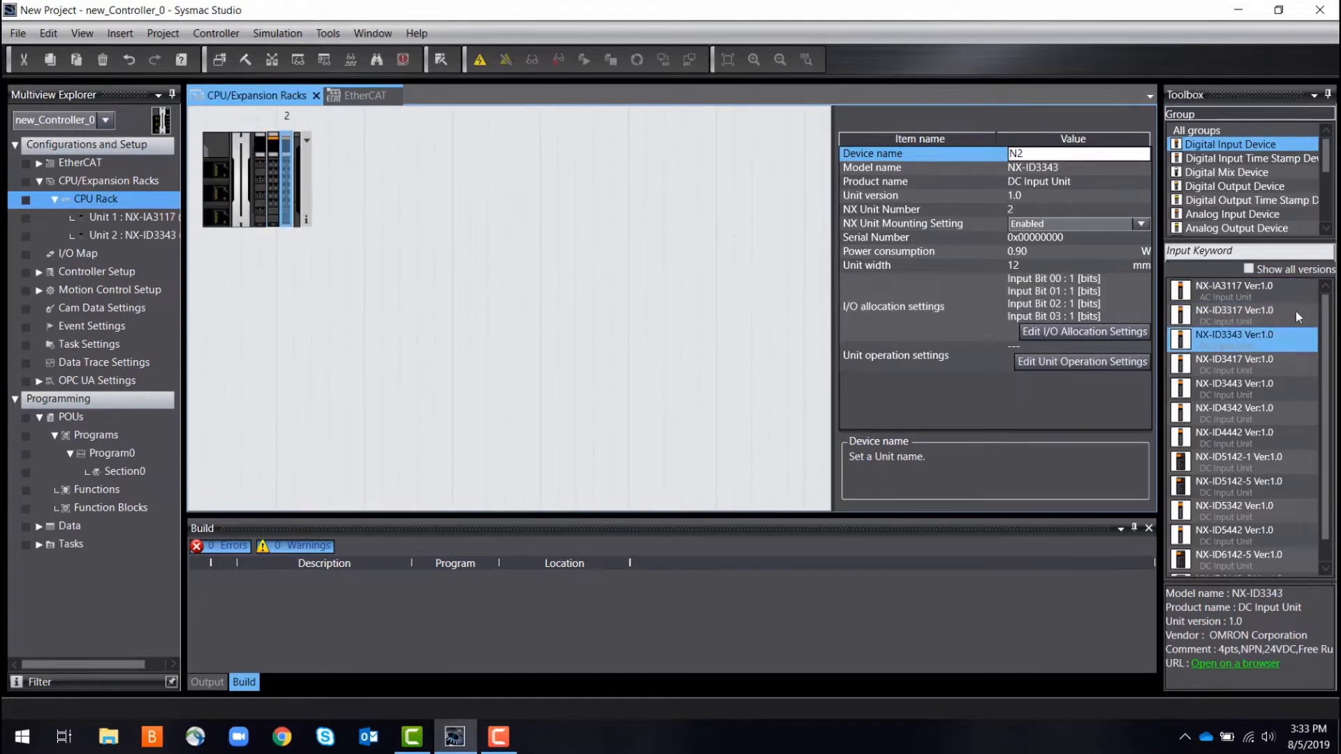
pyautogui.click(1225, 172)
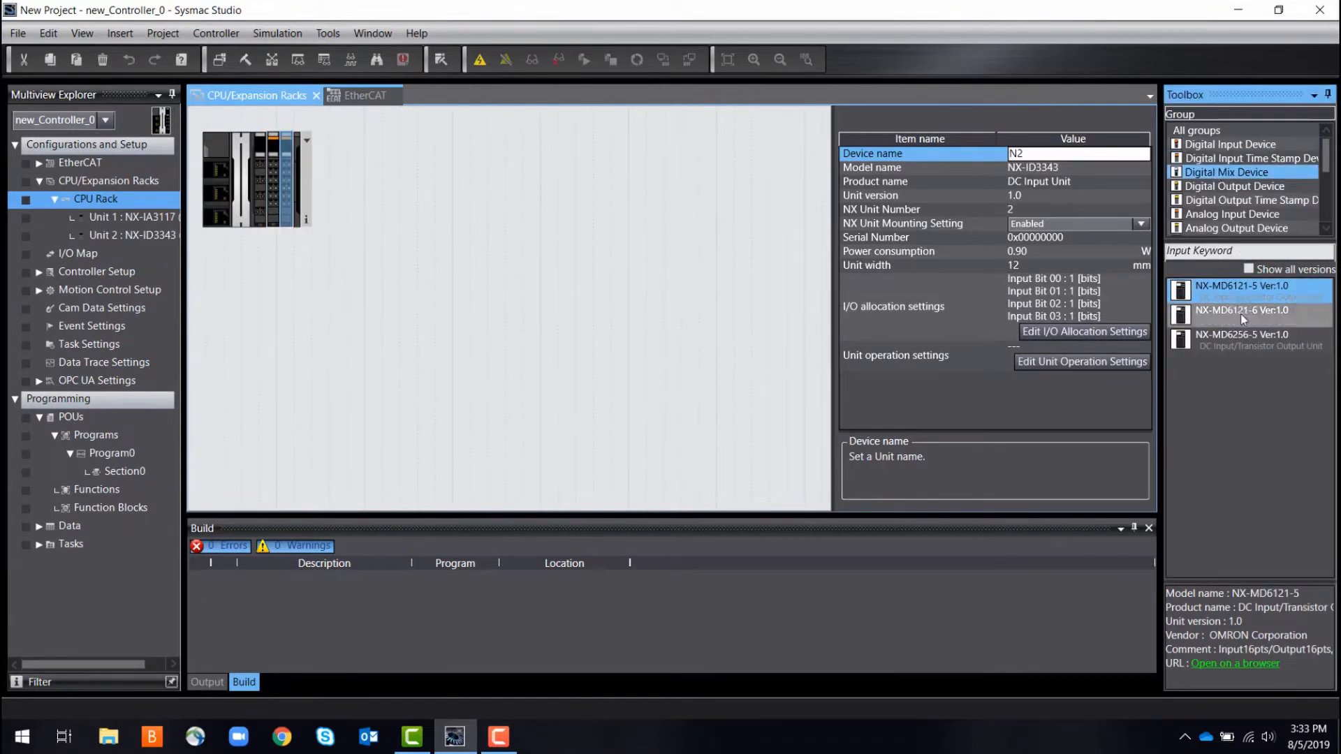
pyautogui.click(1242, 315)
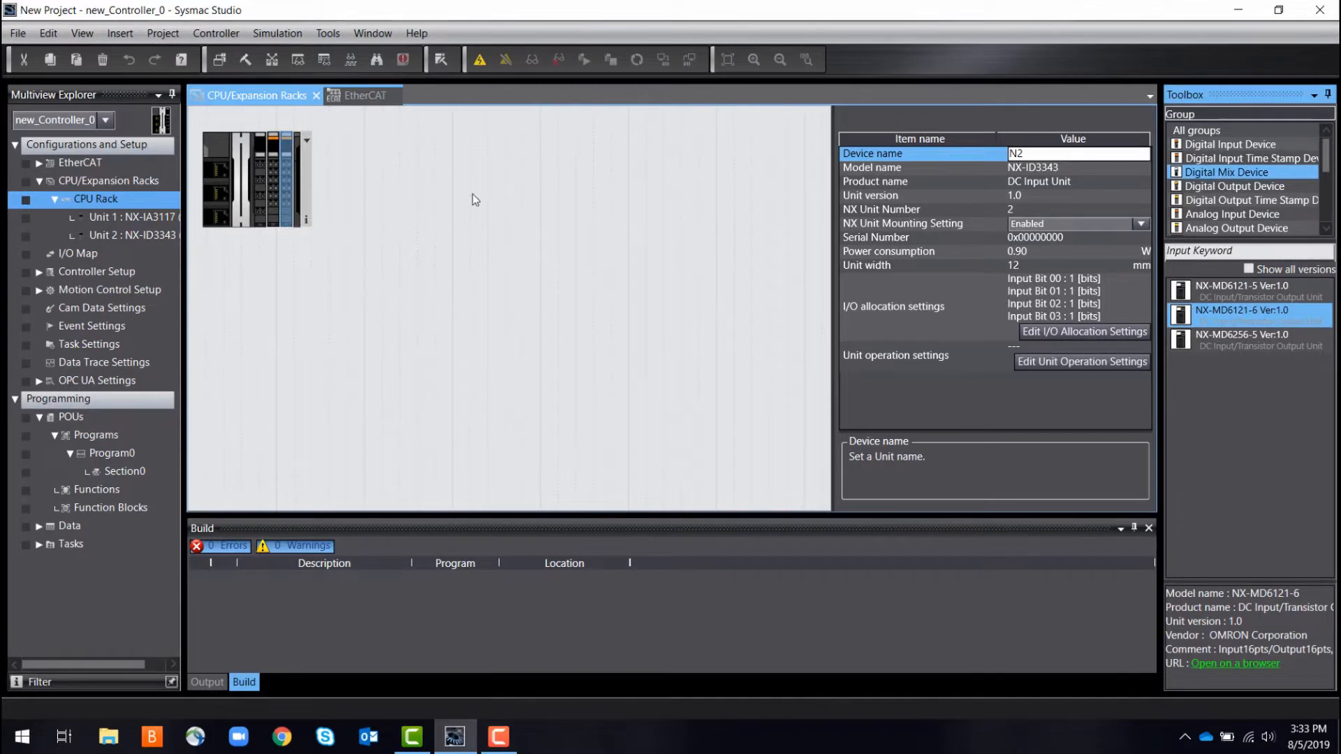
pyautogui.click(1233, 185)
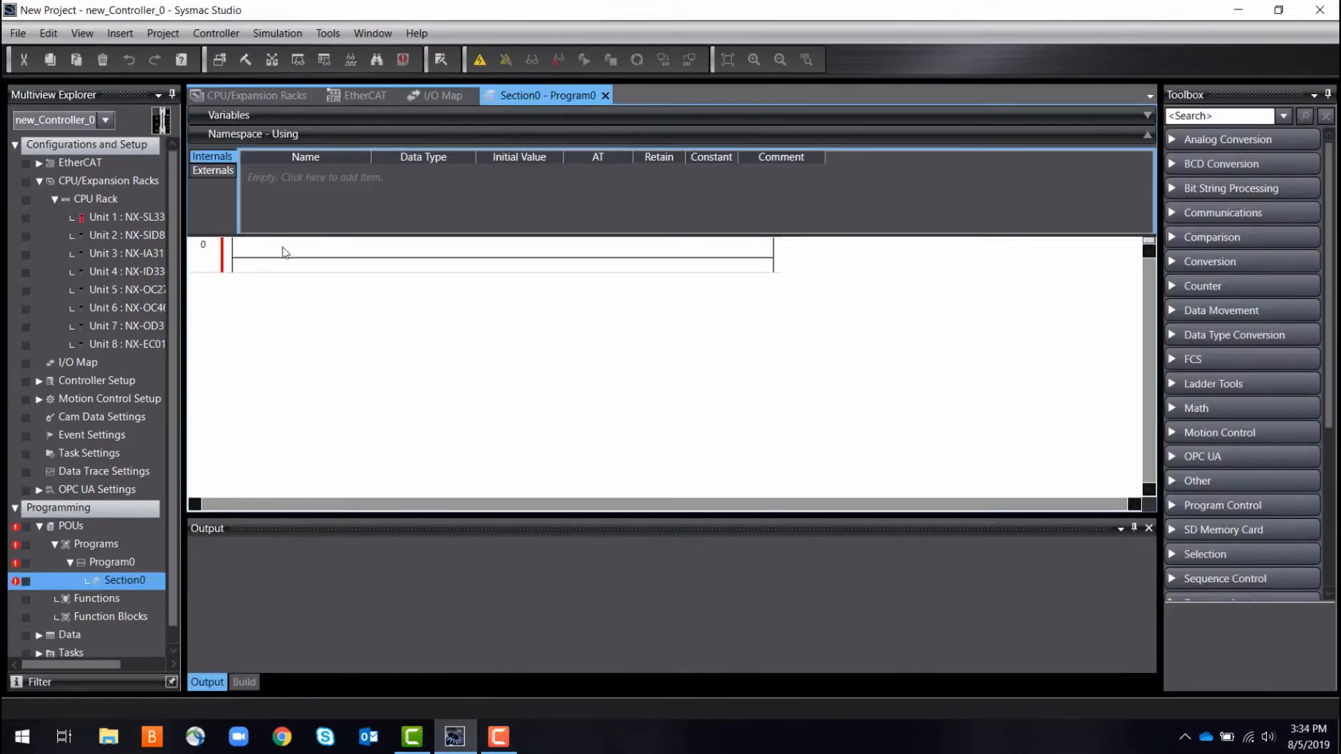
# - Declare an internal BOOL variable named 'in' in Section0
pyautogui.click(314, 177)
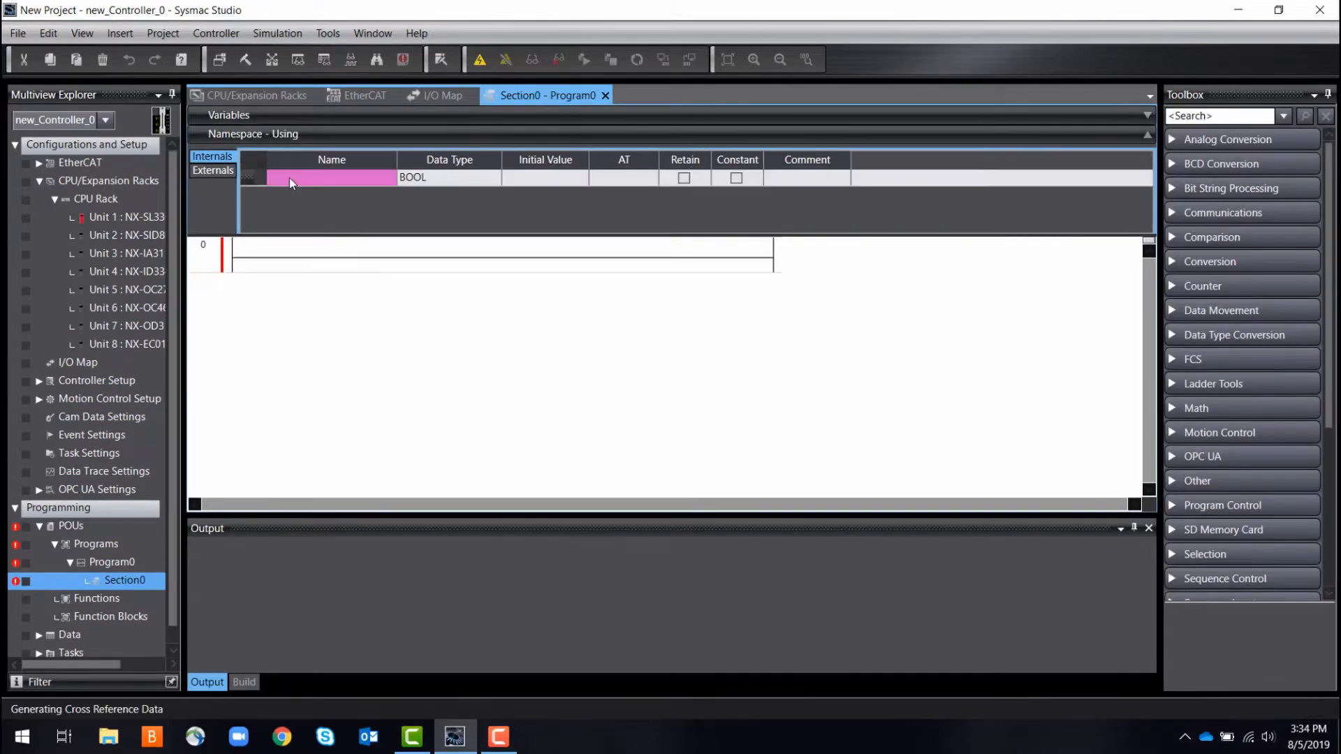
pyautogui.write('in')
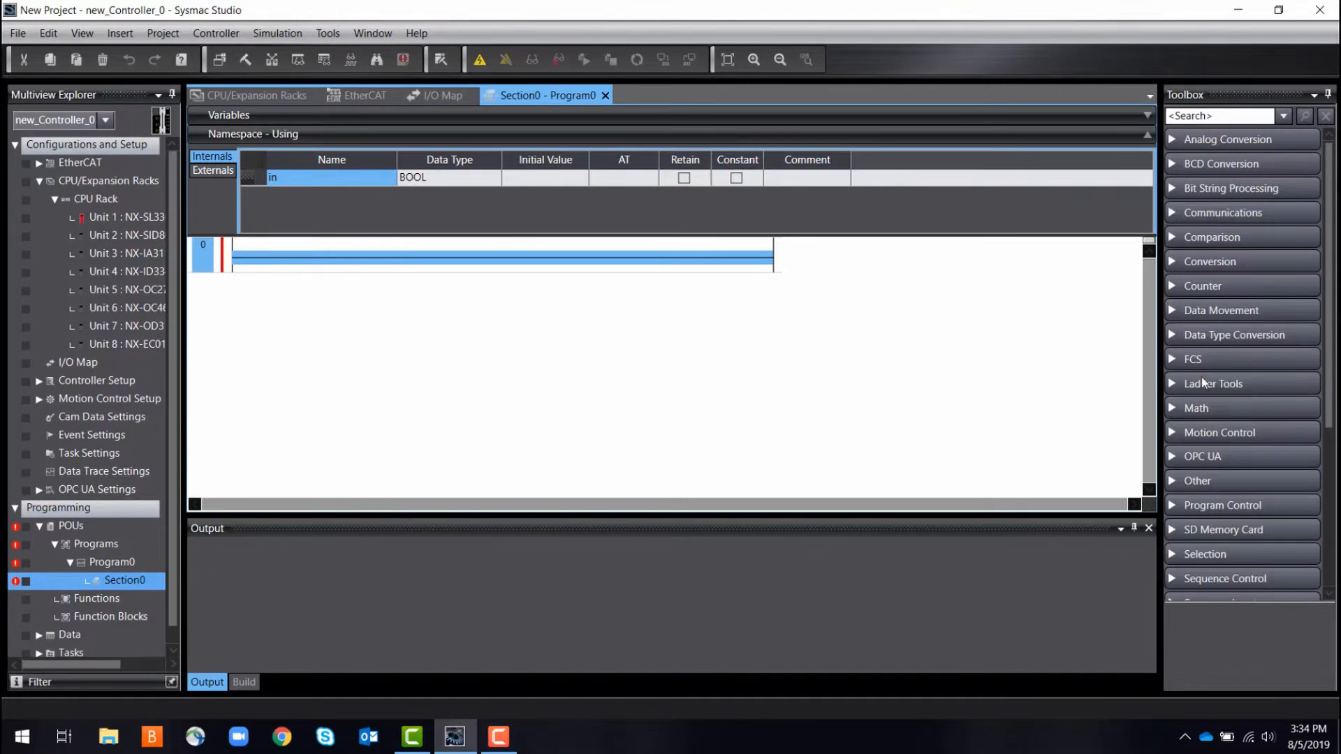
# - Place contact 'in' on the rung and set its function block to MOVE
pyautogui.click(1212, 383)
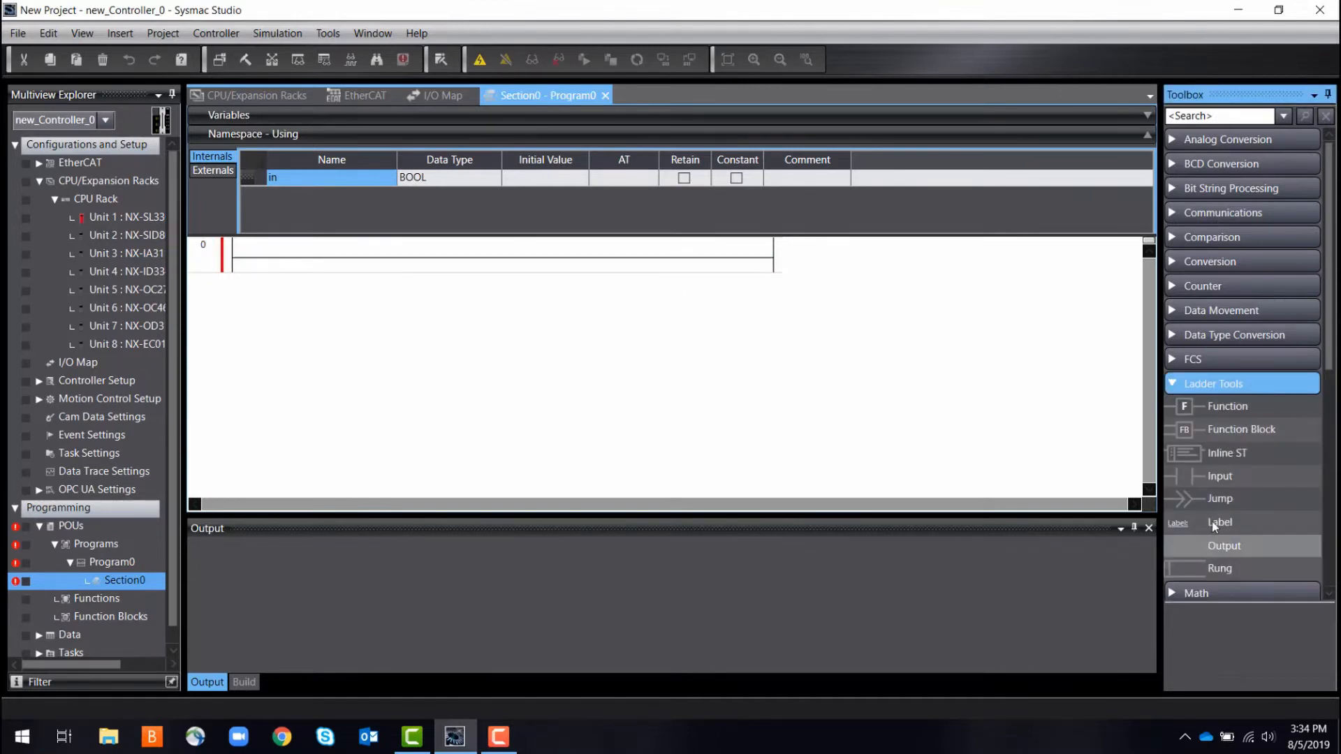
pyautogui.moveTo(1235, 452)
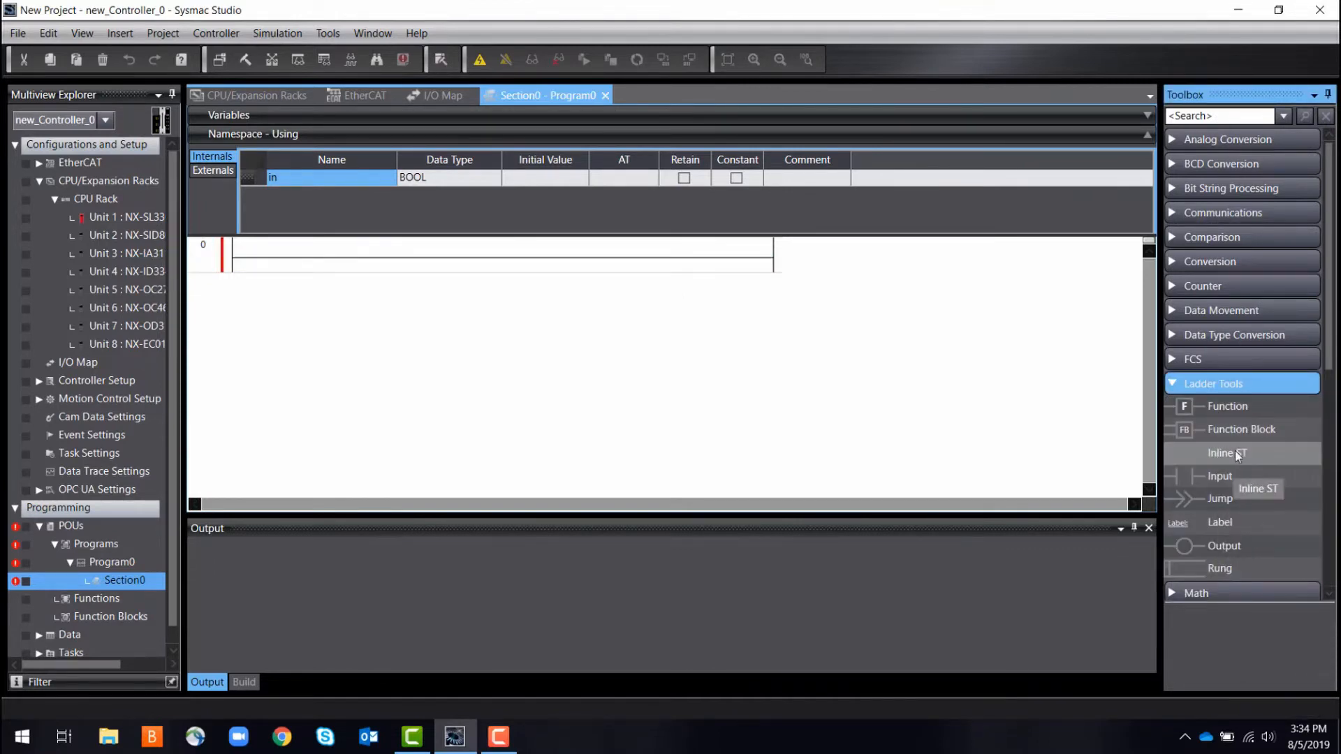
pyautogui.scroll(-3)
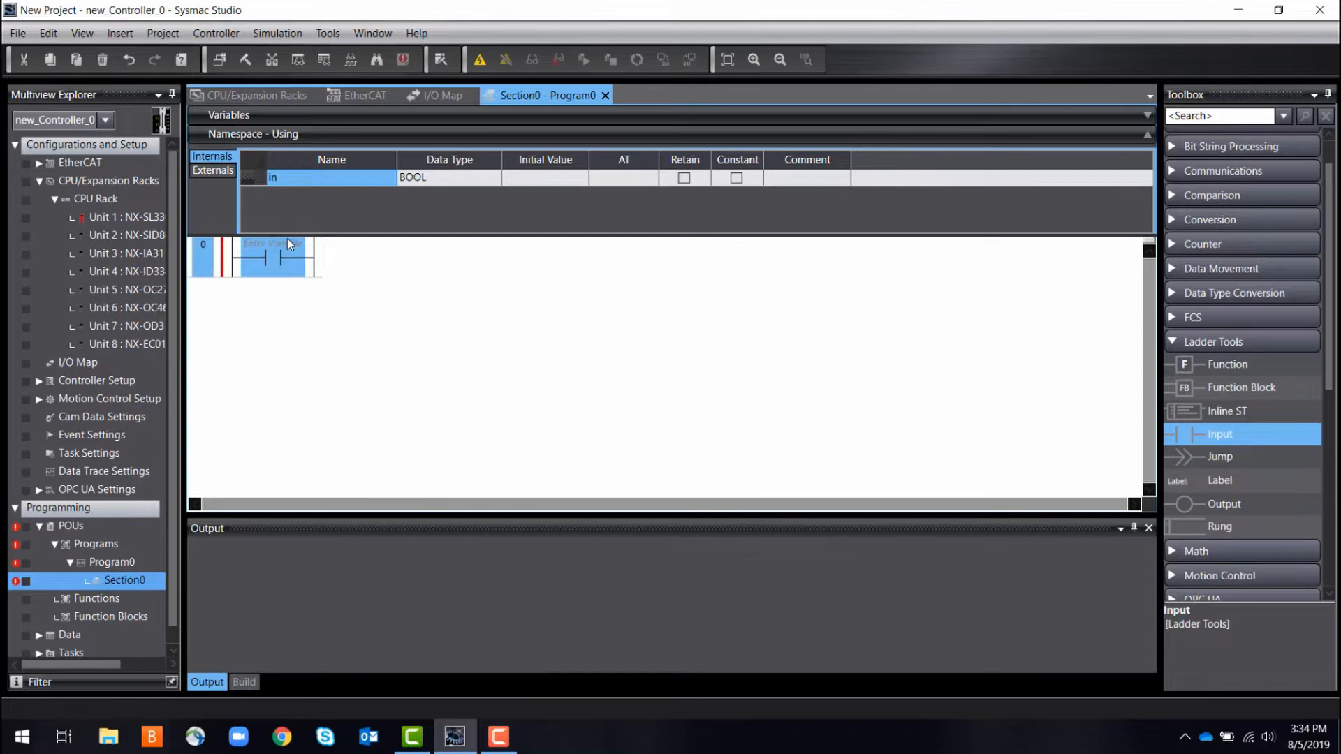
pyautogui.write('in')
pyautogui.write('out')
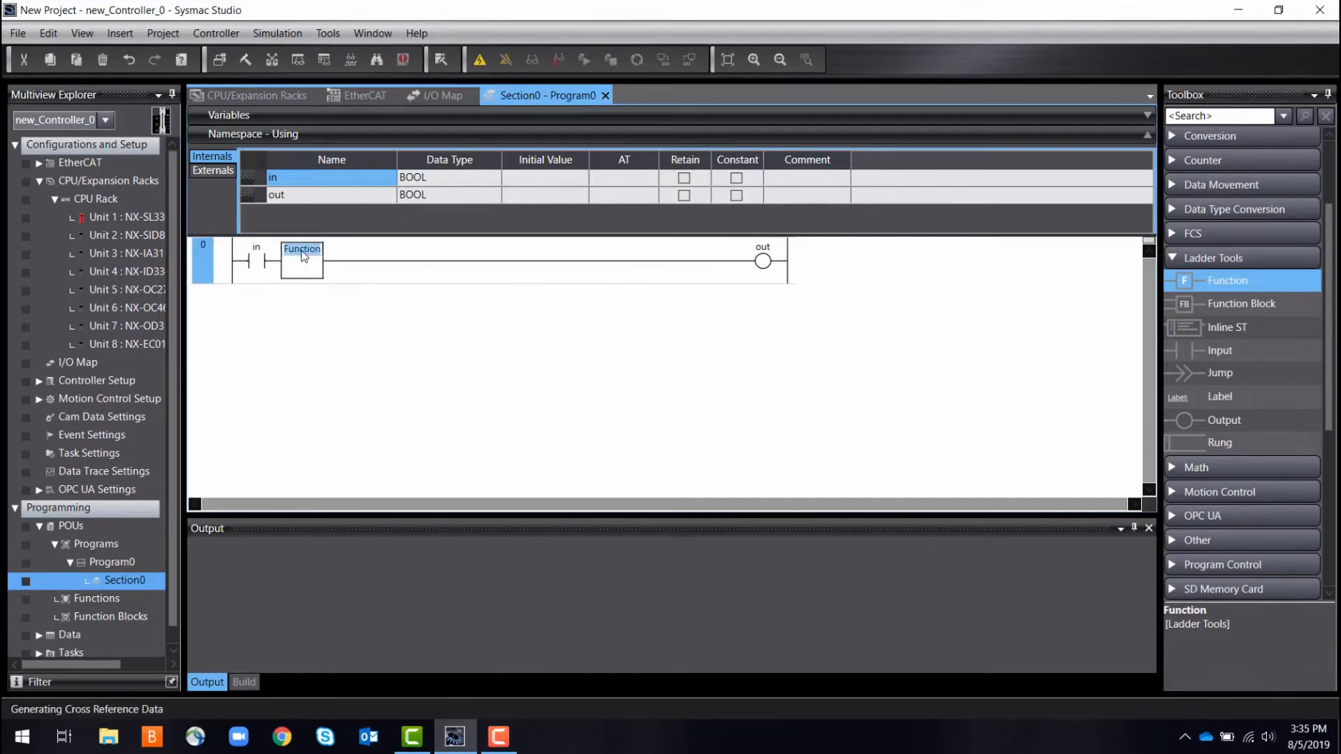
pyautogui.write('move')
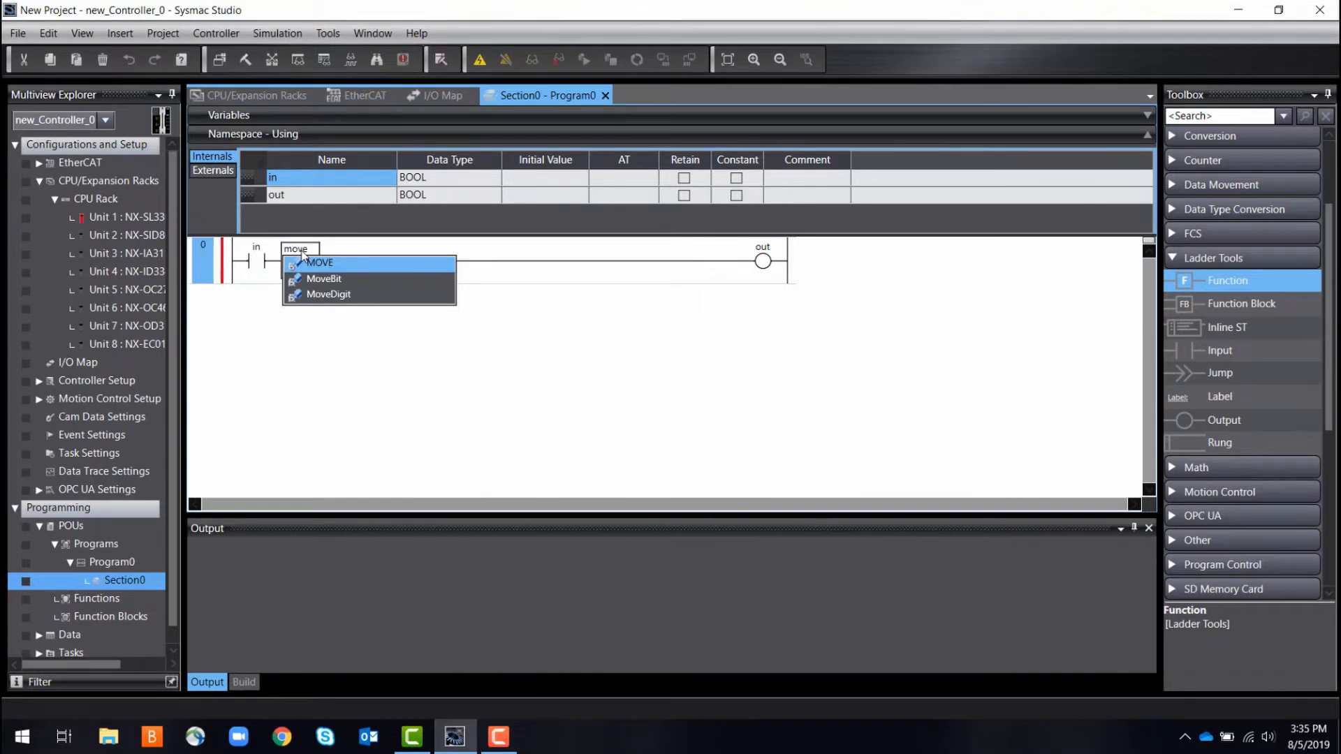
pyautogui.click(319, 262)
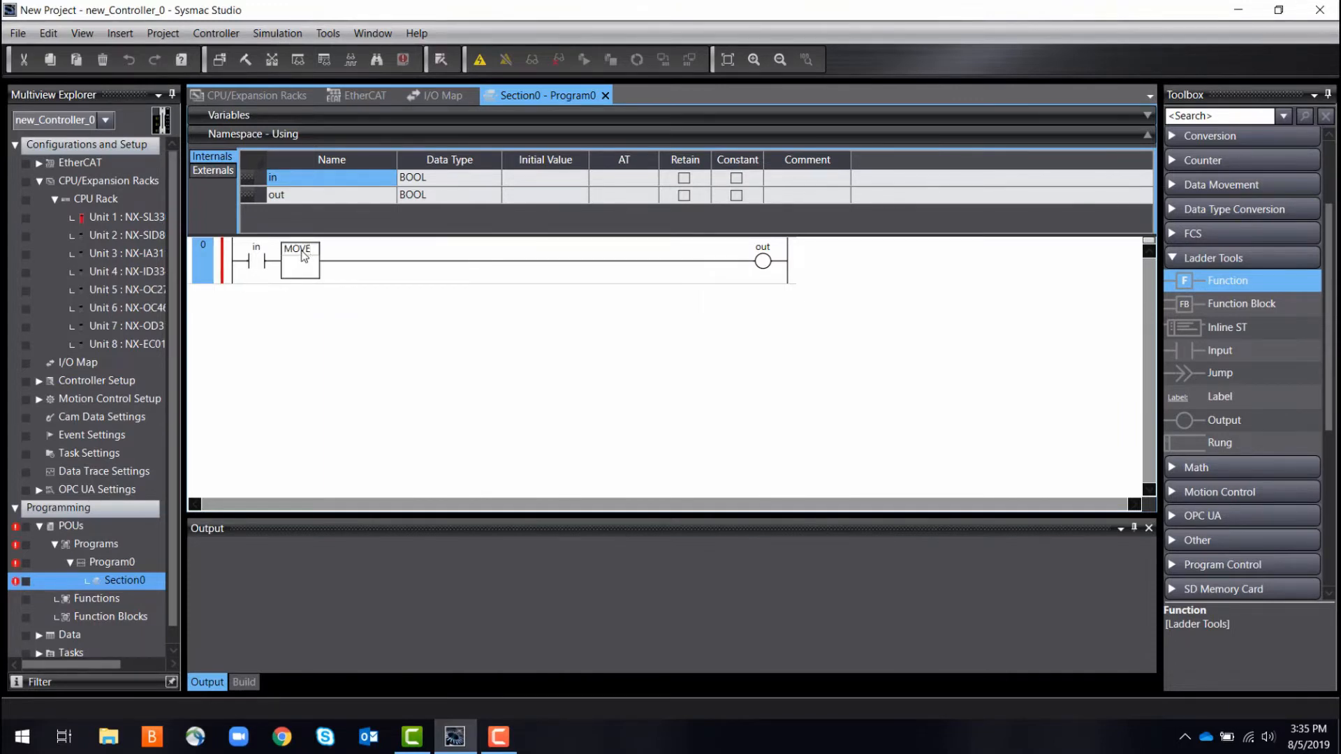
# - Give MOVE input 1 and output a new INT variable 'number'
pyautogui.click(299, 258)
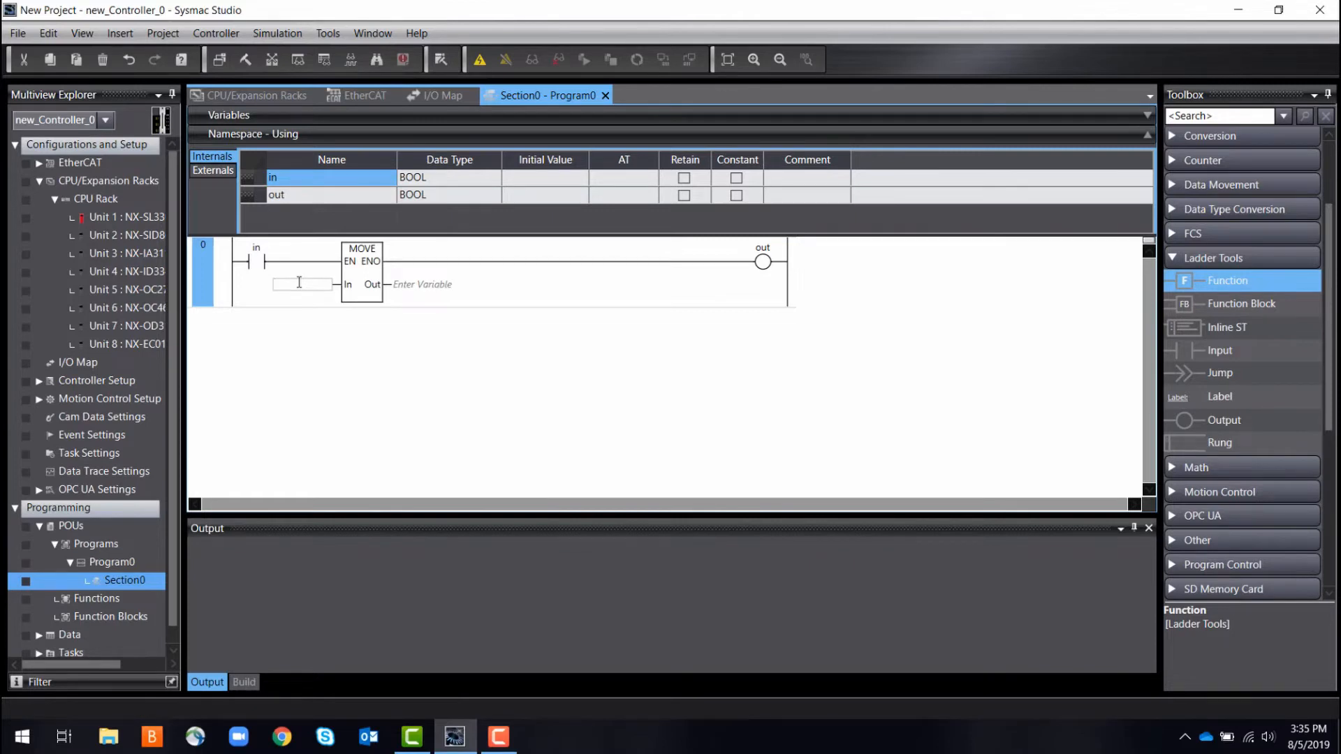
pyautogui.write('1')
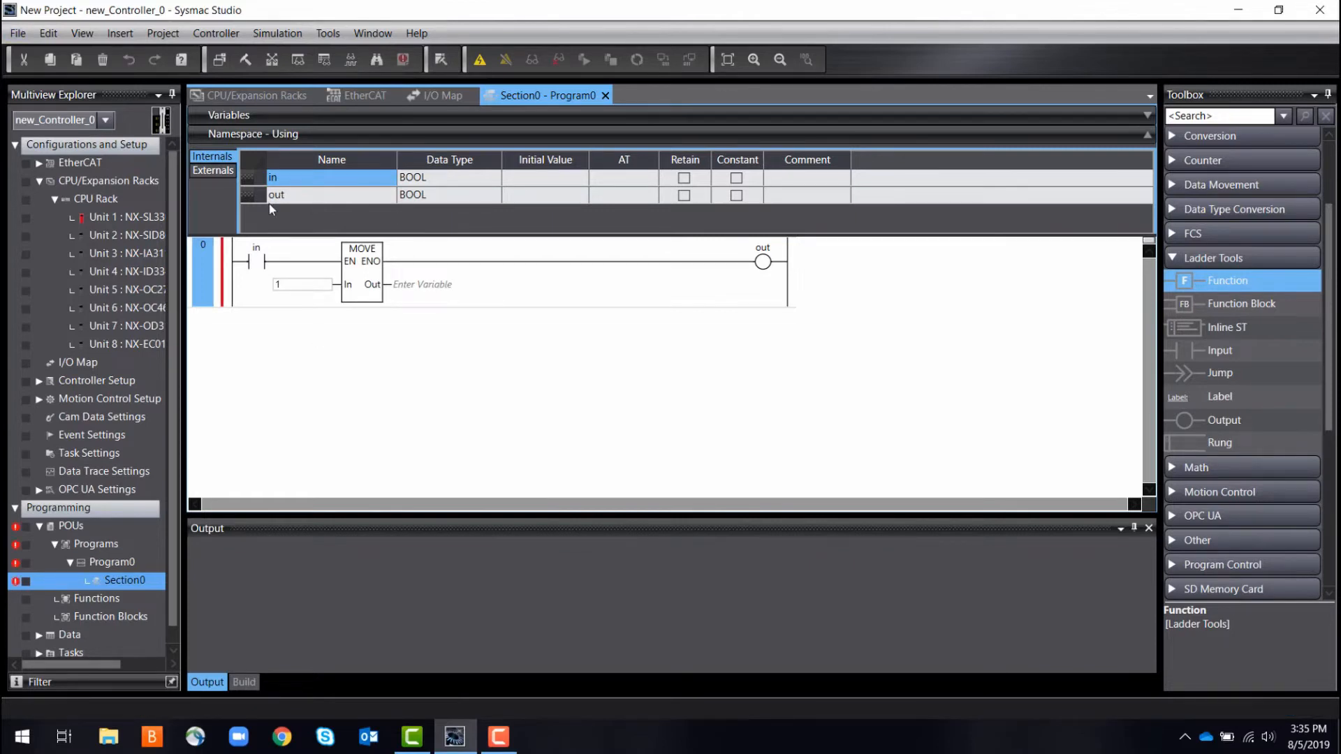
pyautogui.click(387, 283)
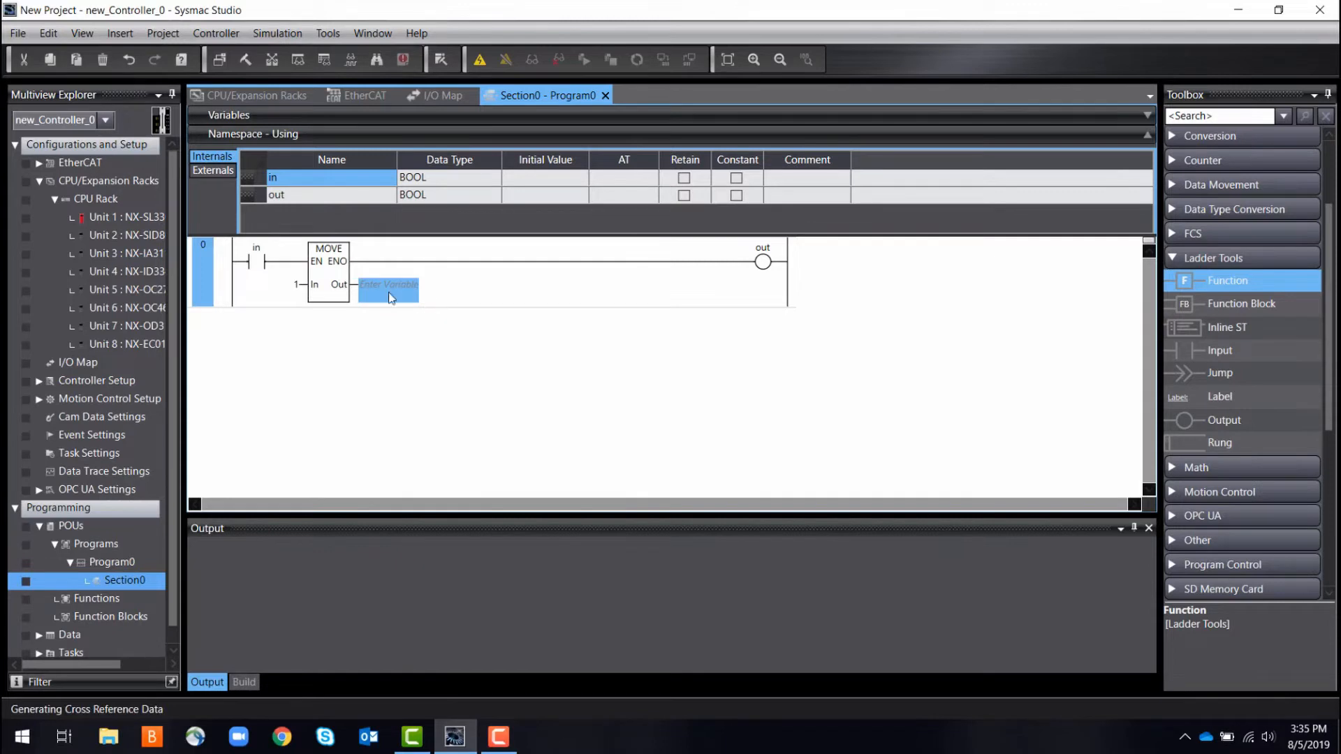
pyautogui.click(390, 284)
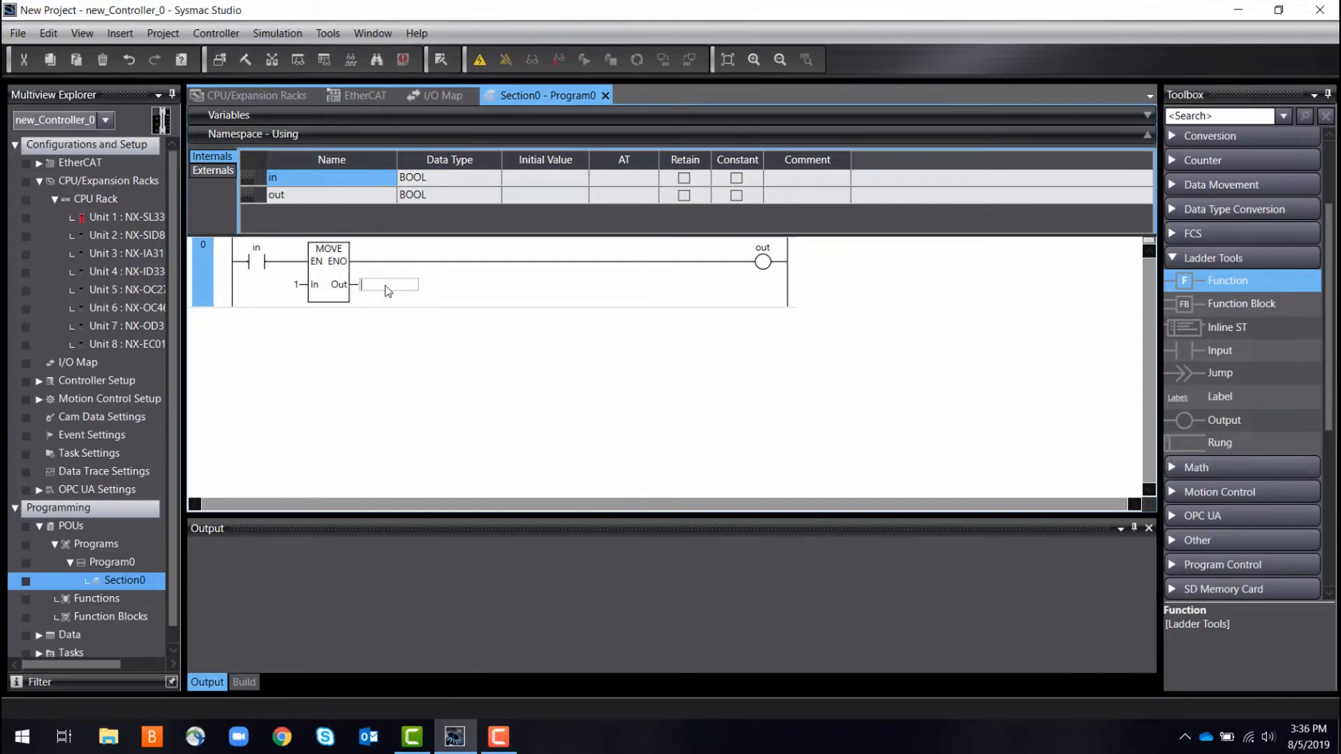
pyautogui.write('number')
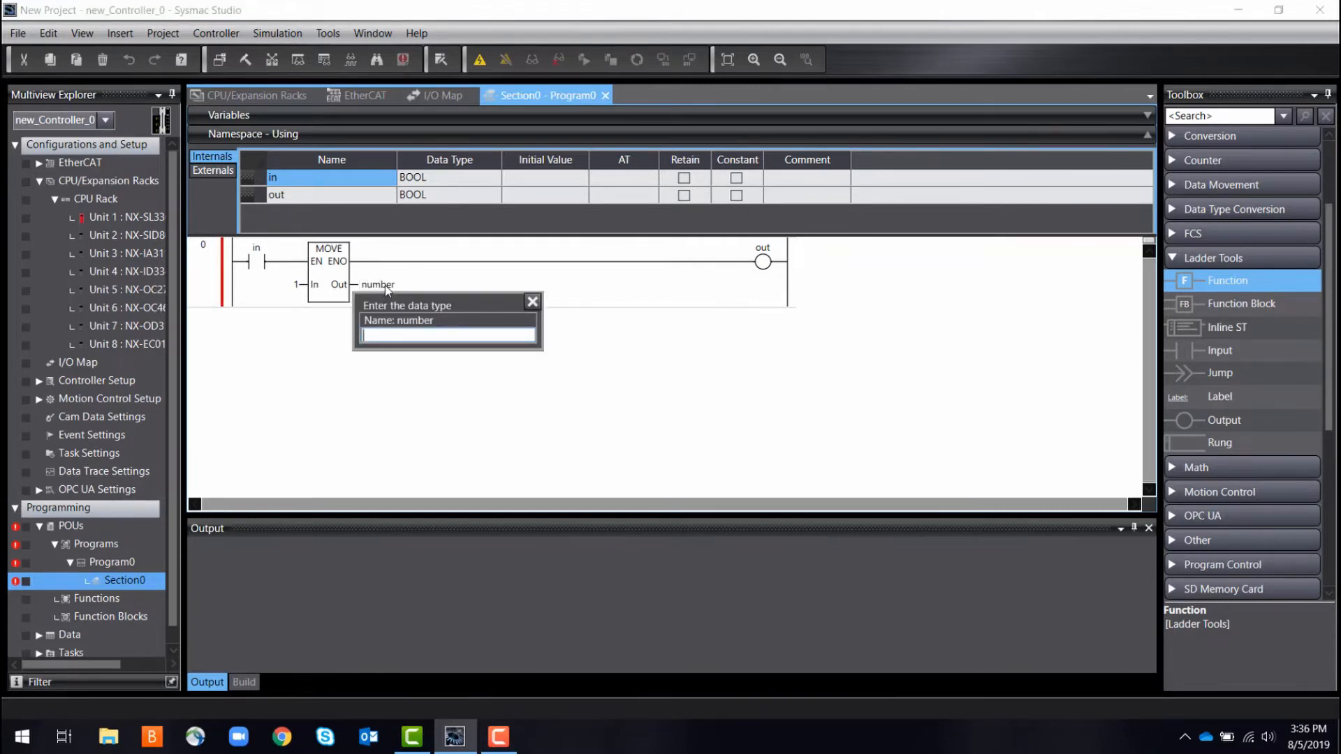
pyautogui.write('int')
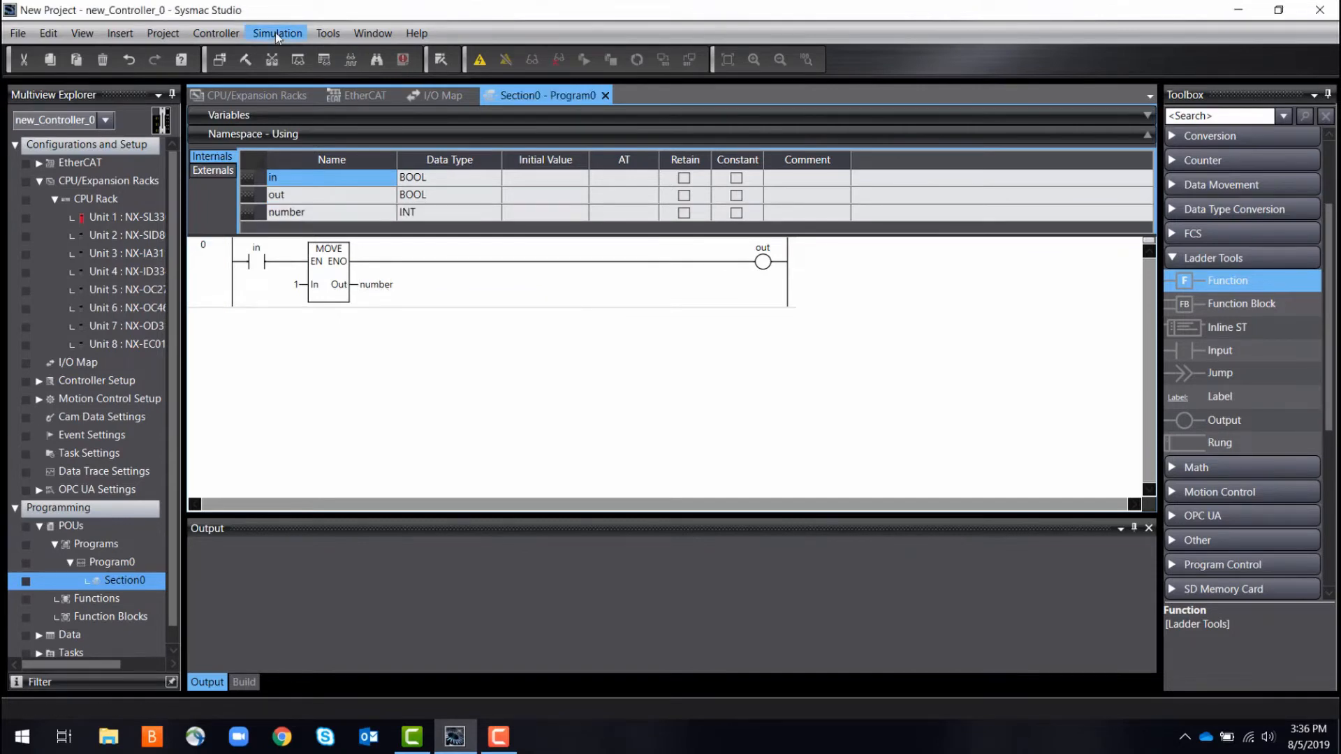
pyautogui.click(277, 33)
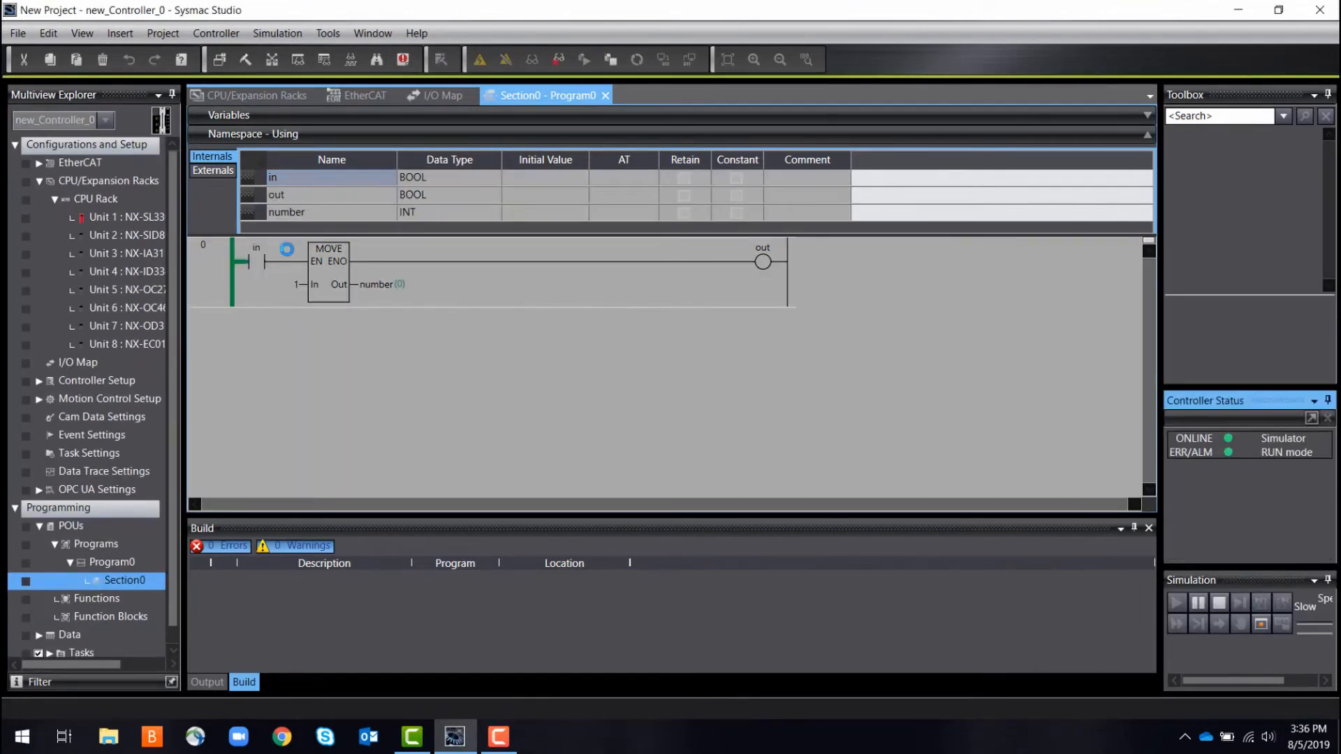
pyautogui.moveTo(257, 261)
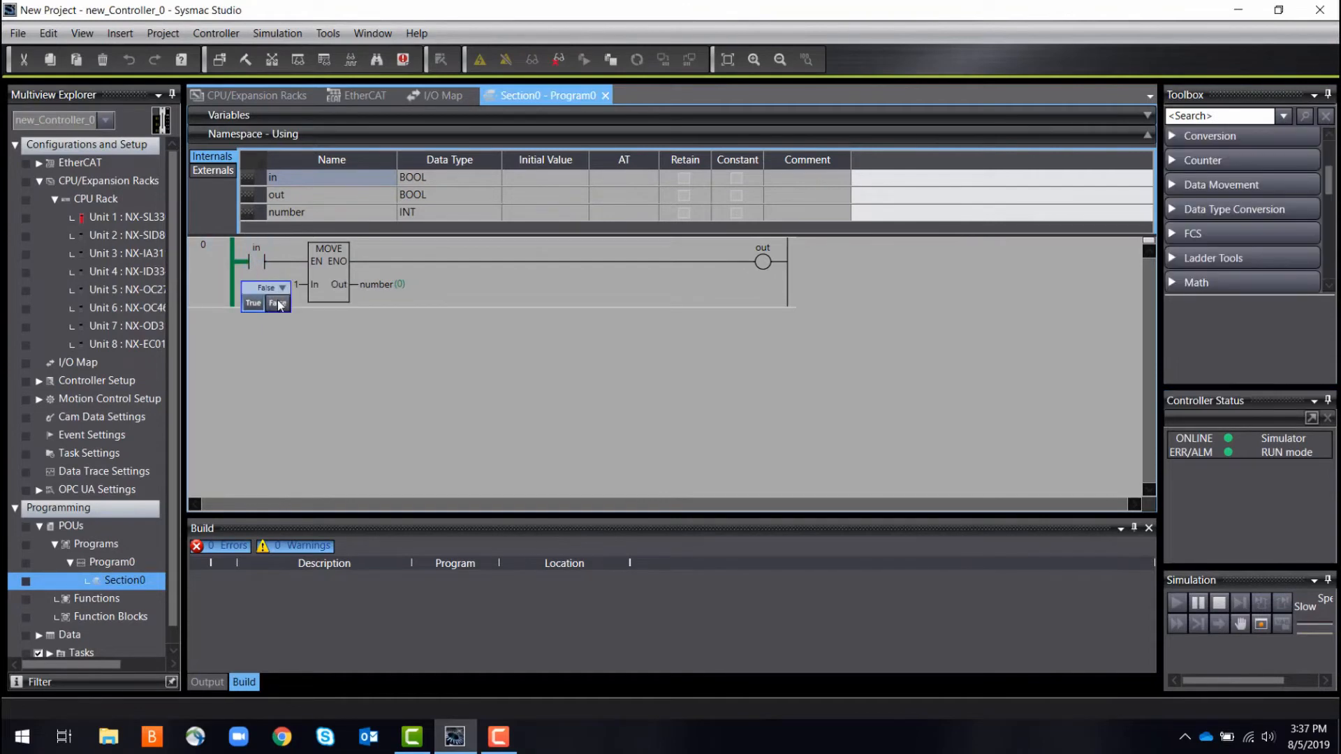
# - Set the 'in' contact to FALSE while monitoring the running simulation
pyautogui.click(252, 303)
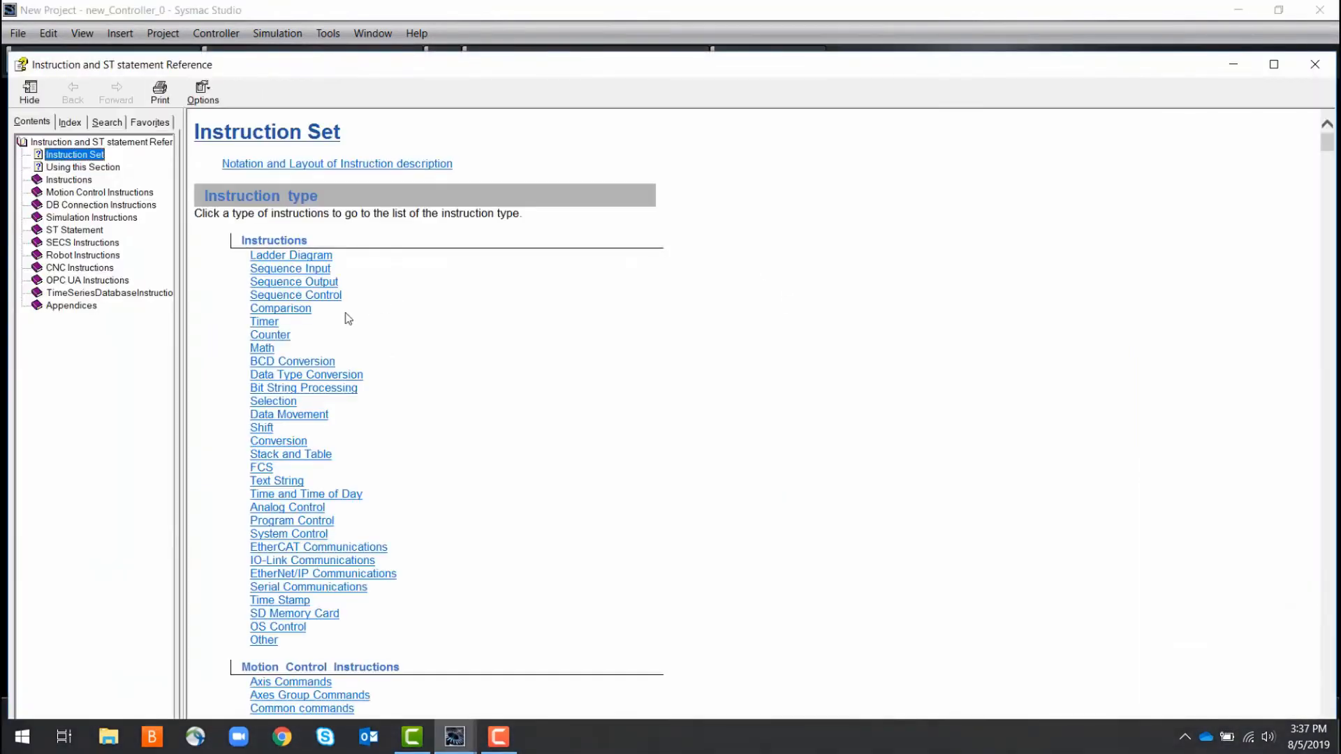
# - Browse the Ladder Diagram and Sequence instruction tables in the reference
pyautogui.click(290, 254)
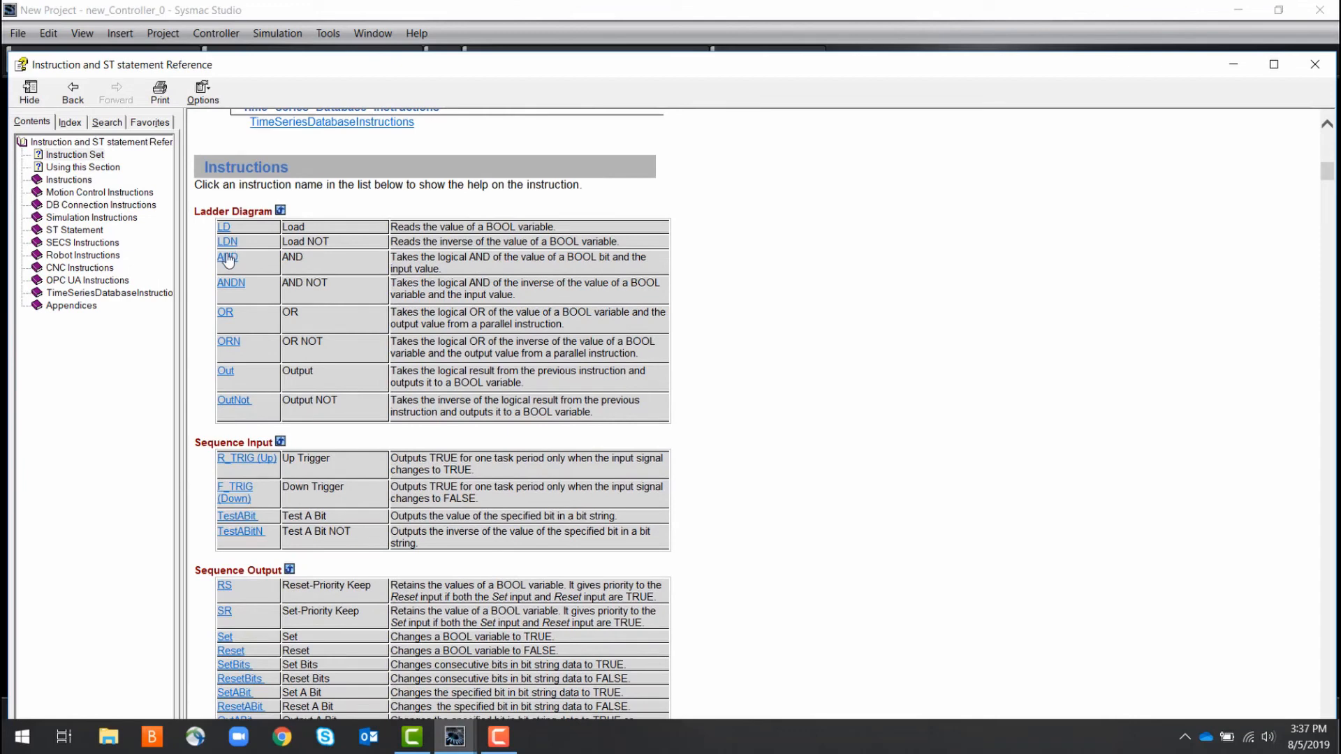
pyautogui.scroll(-3)
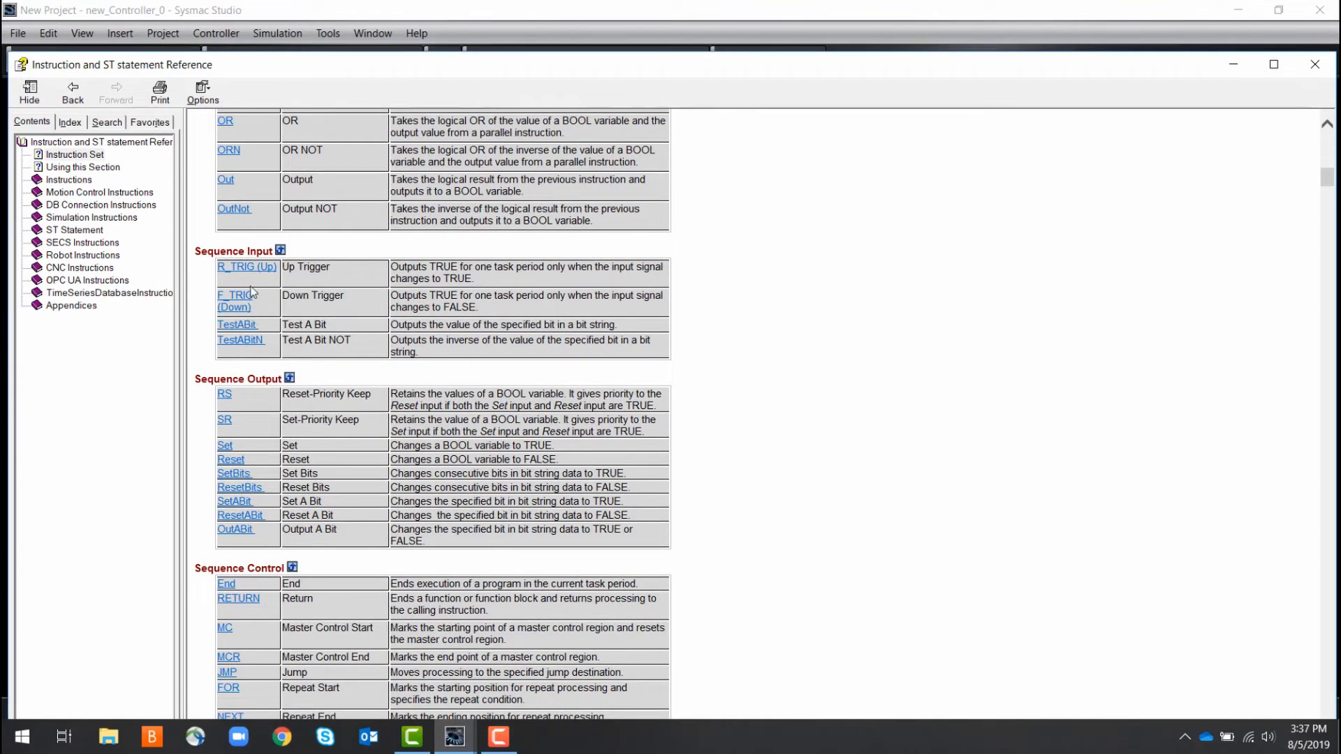
pyautogui.scroll(3)
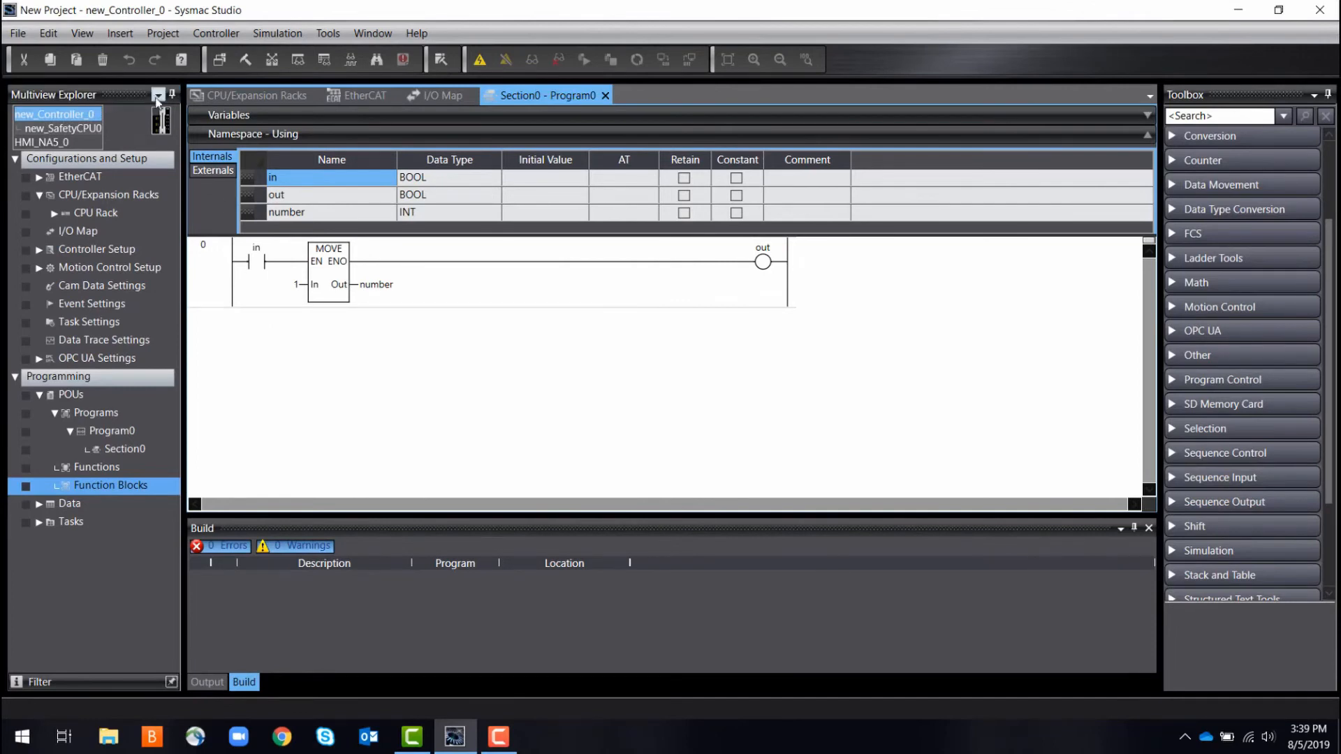
pyautogui.click(119, 32)
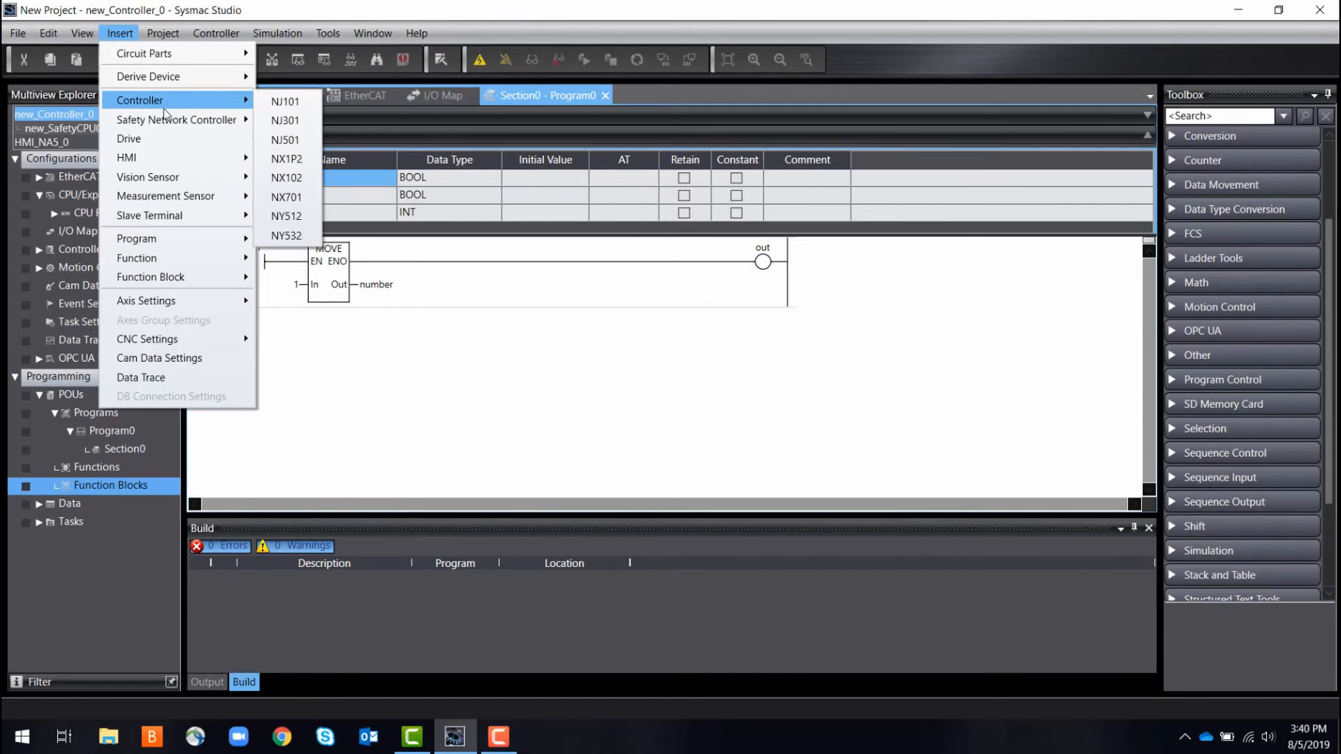
pyautogui.moveTo(126, 158)
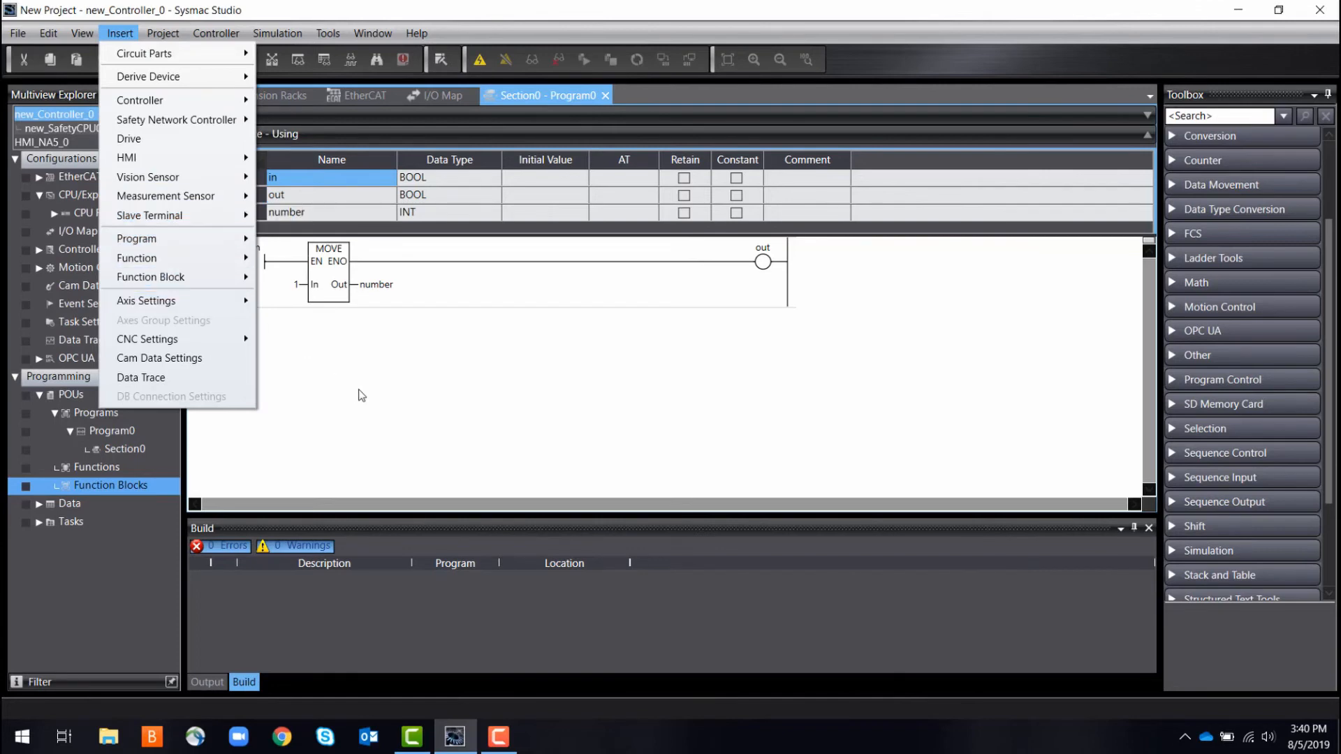
pyautogui.moveTo(137, 239)
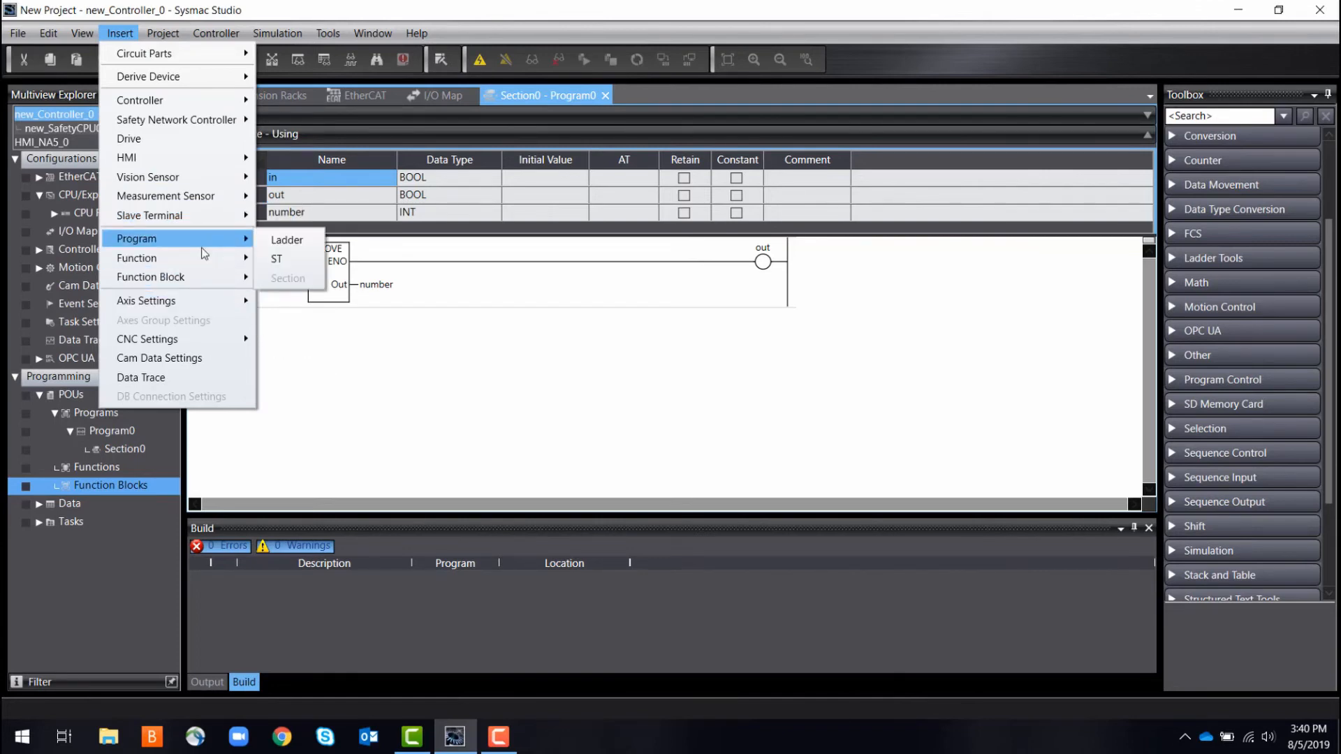
pyautogui.moveTo(146, 301)
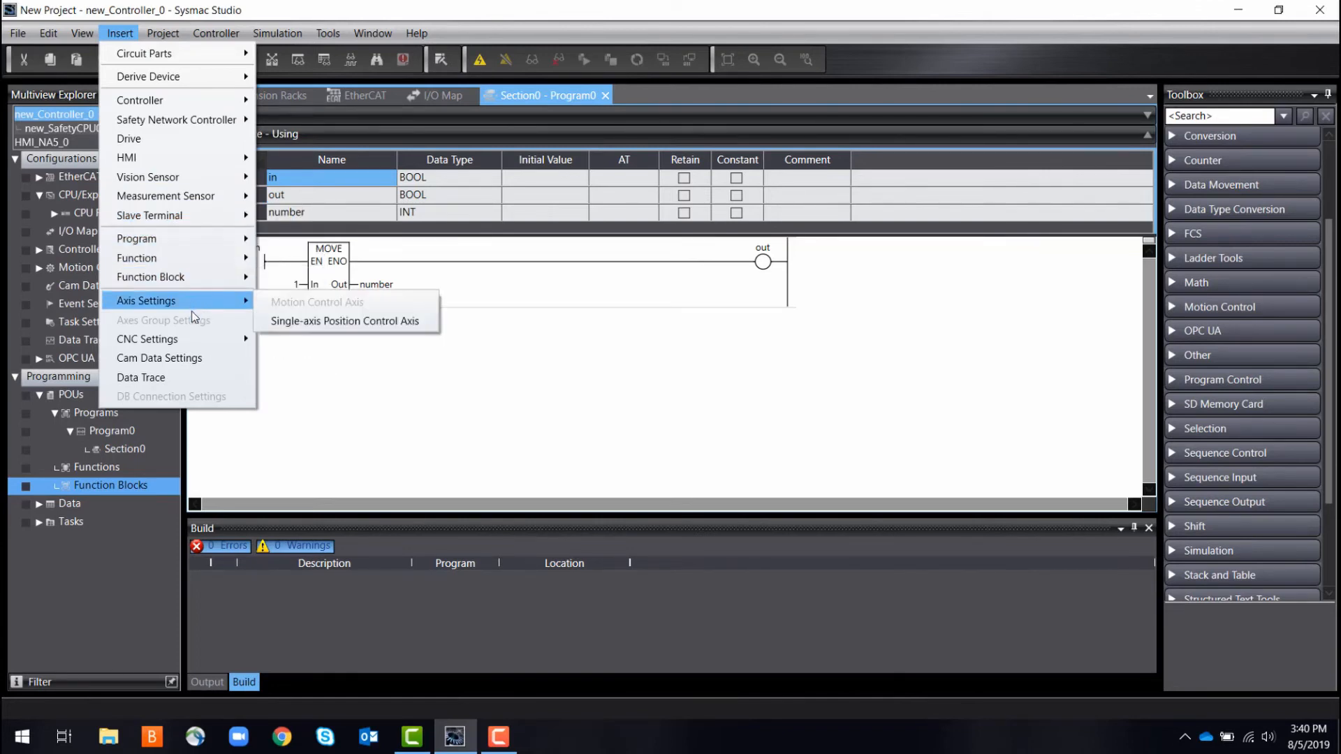
pyautogui.click(303, 403)
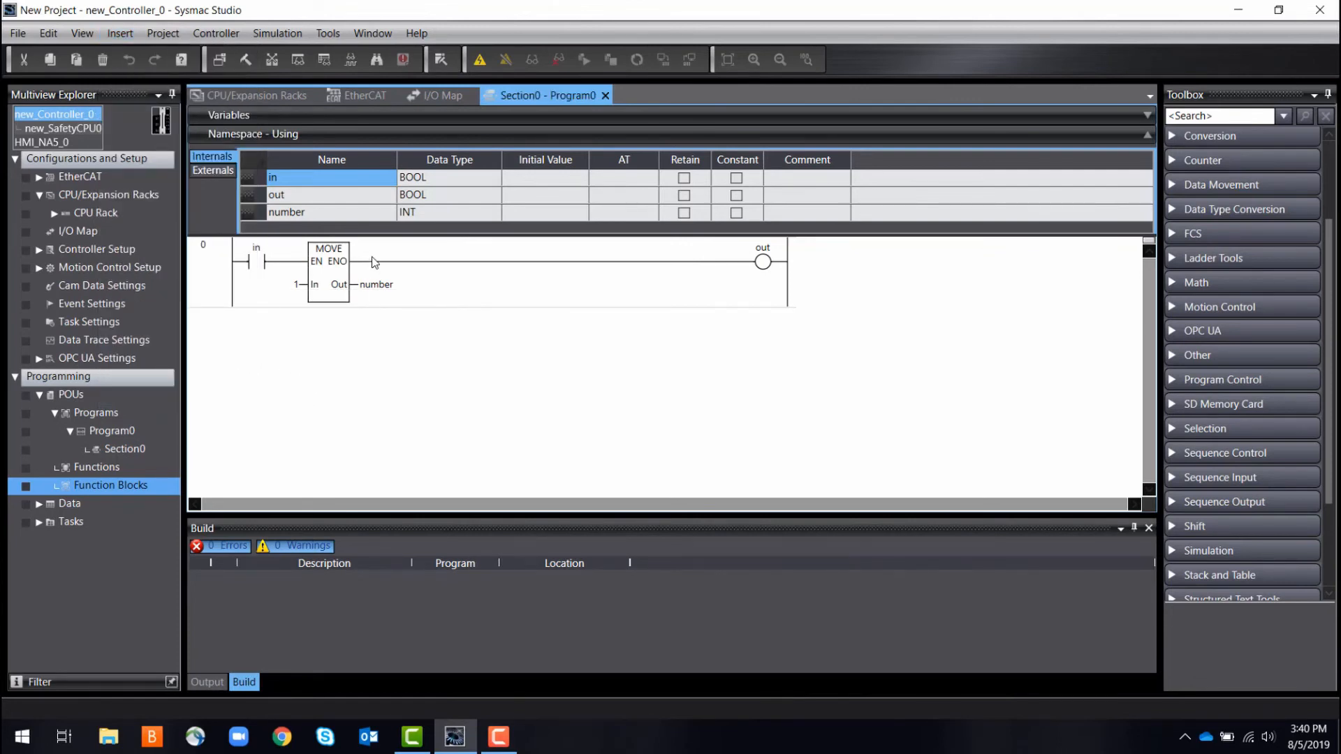
# - Switch to HMI_NA5_0 and open its blank Page0 for editing
pyautogui.click(56, 142)
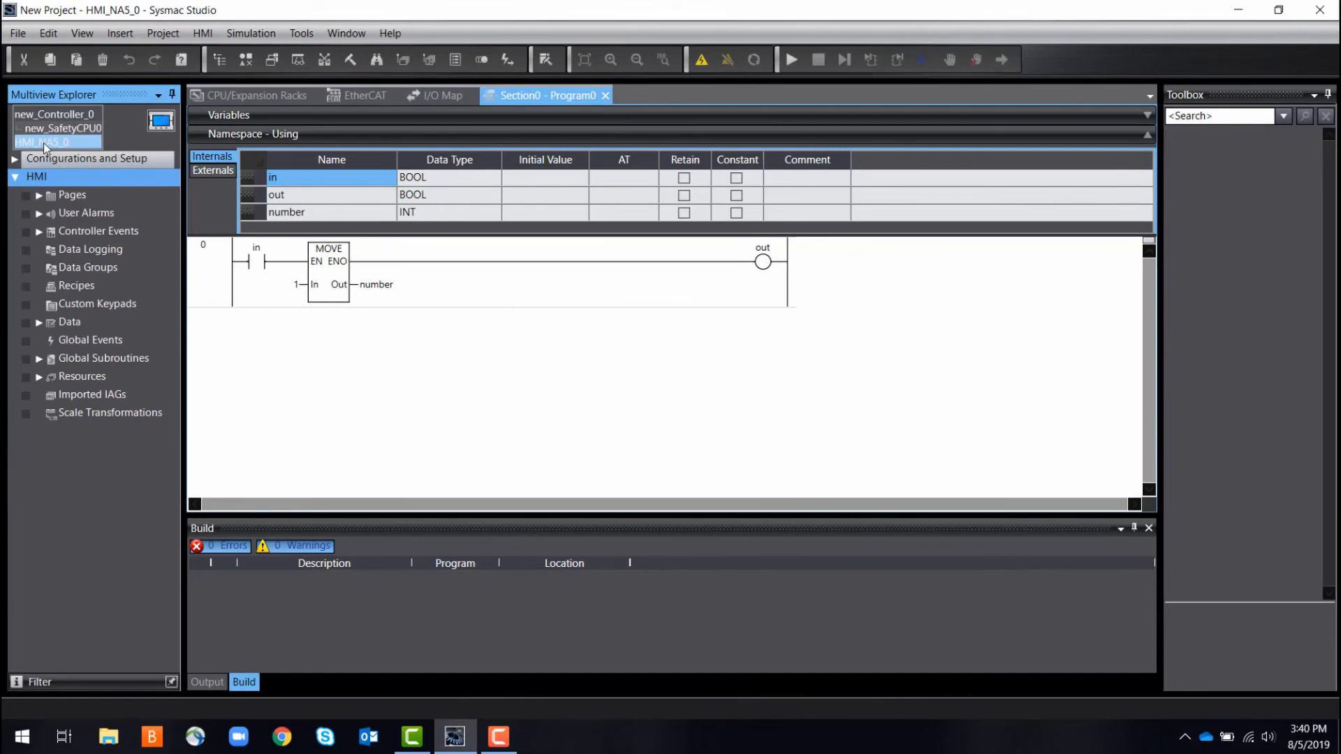
pyautogui.click(39, 194)
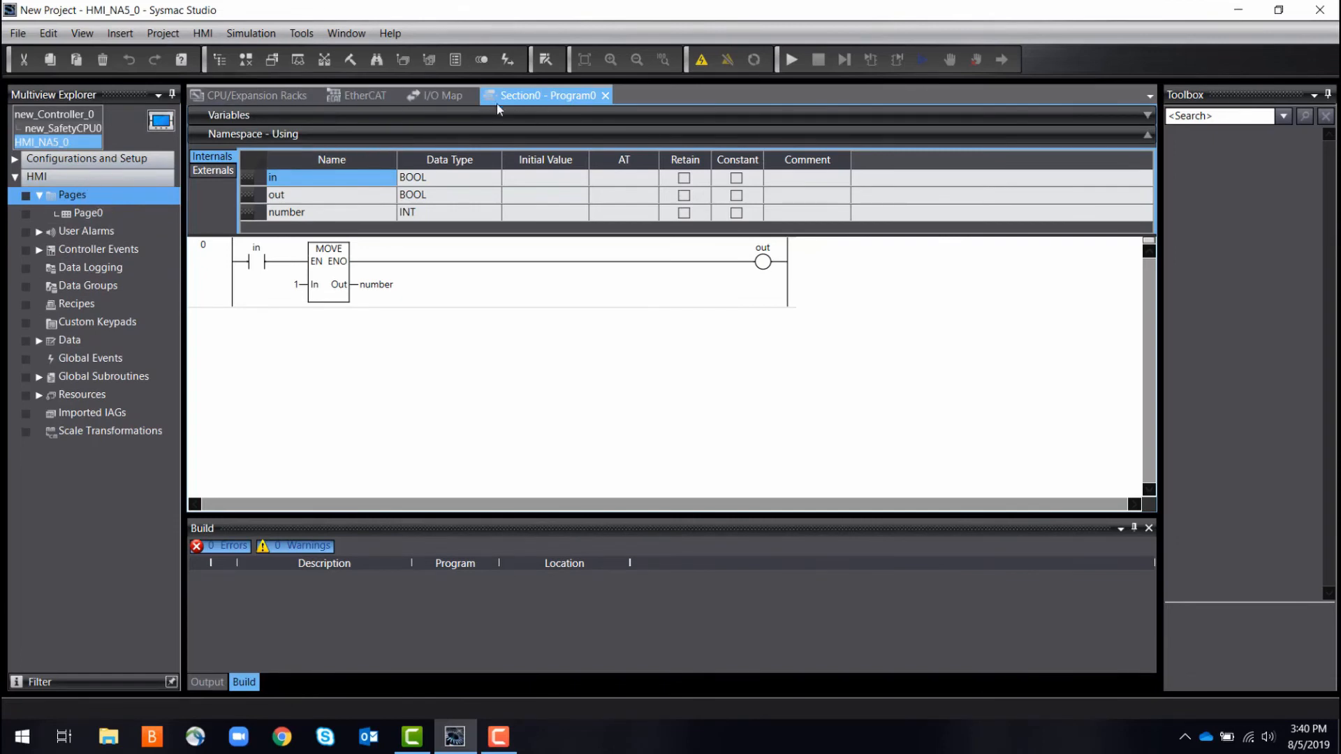
pyautogui.click(87, 212)
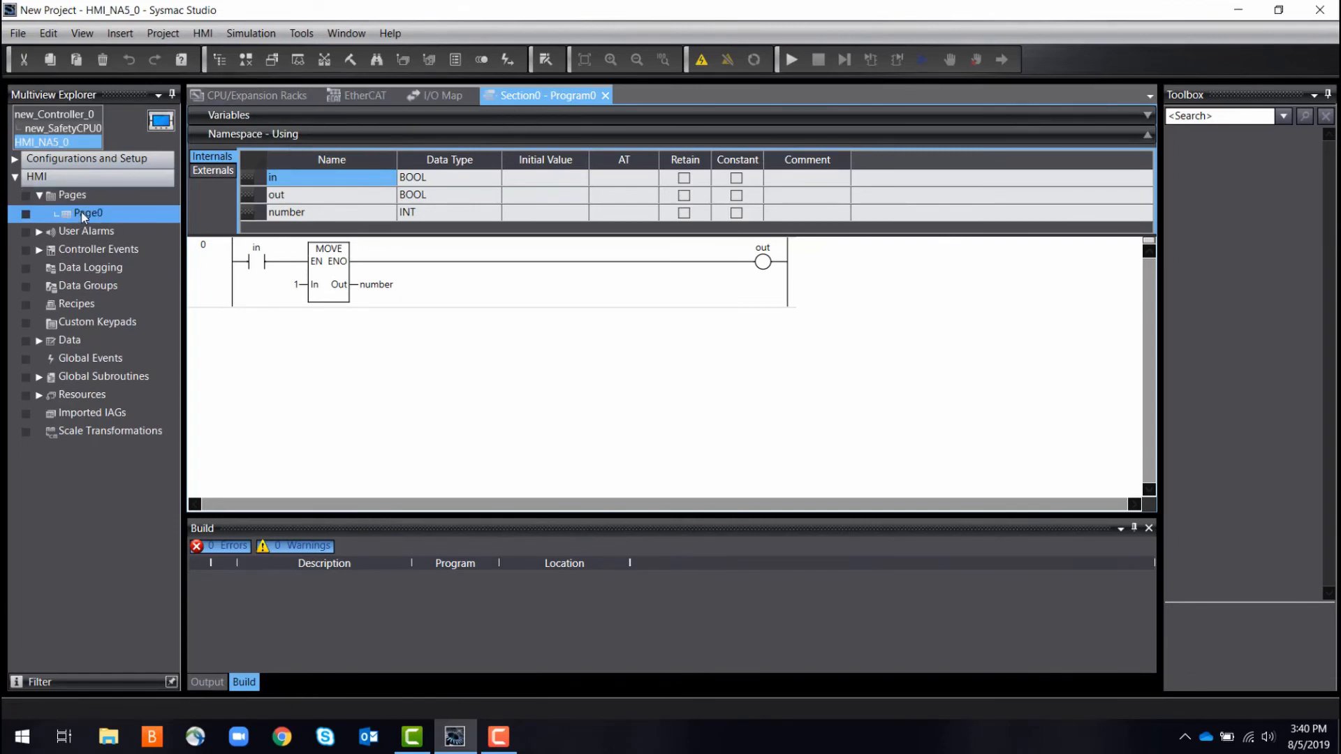
pyautogui.doubleClick(87, 213)
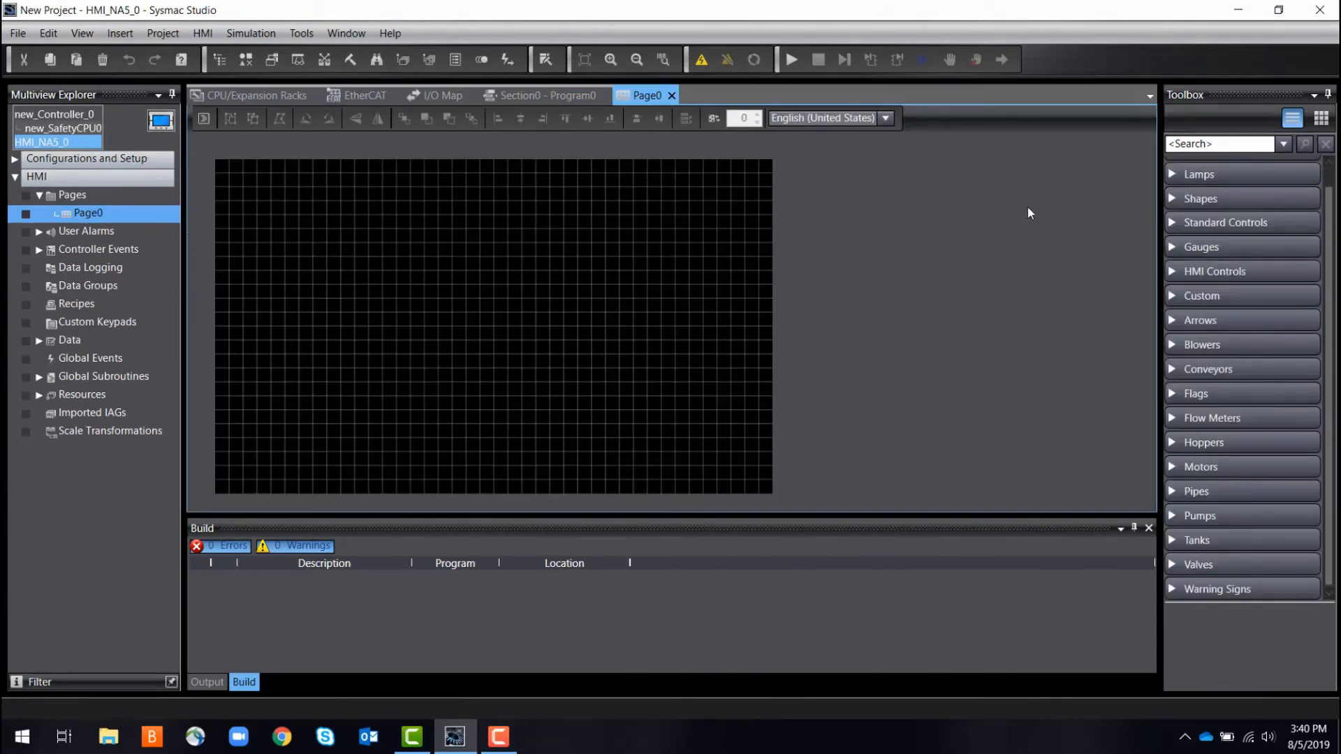
pyautogui.moveTo(1205, 173)
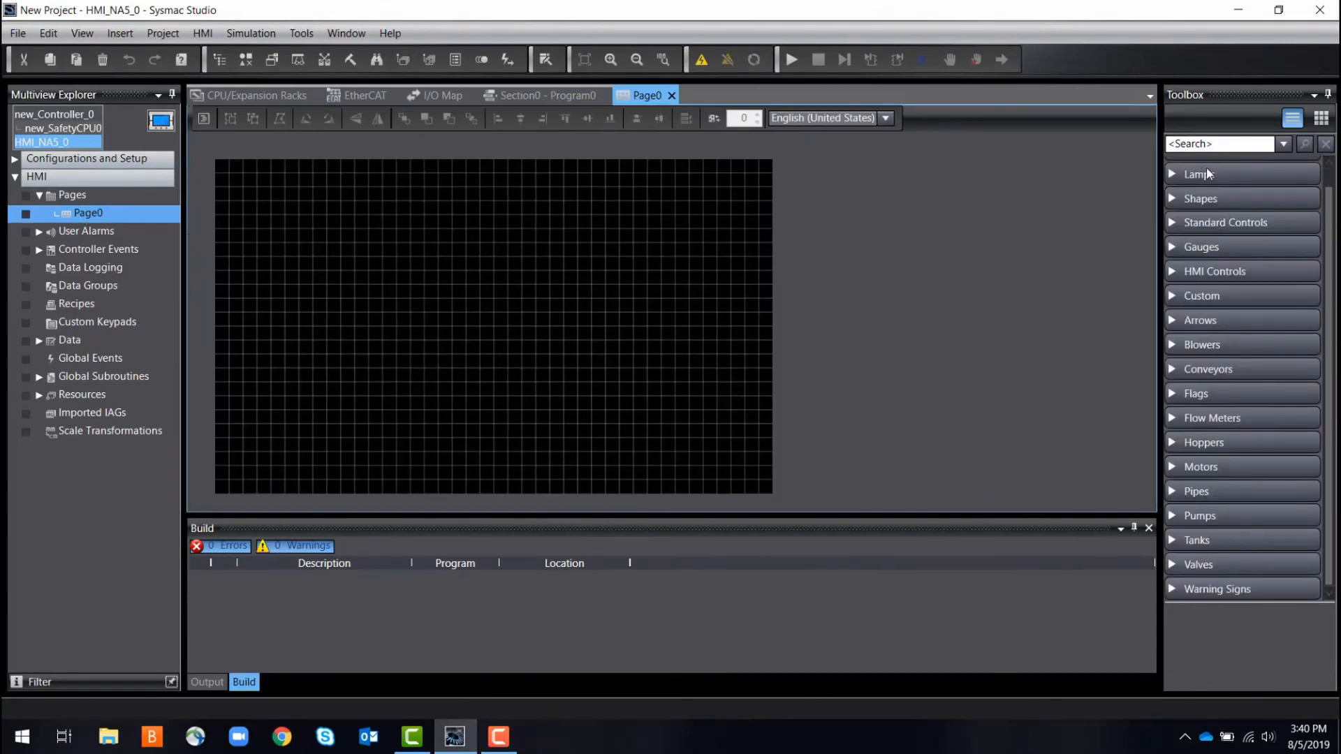